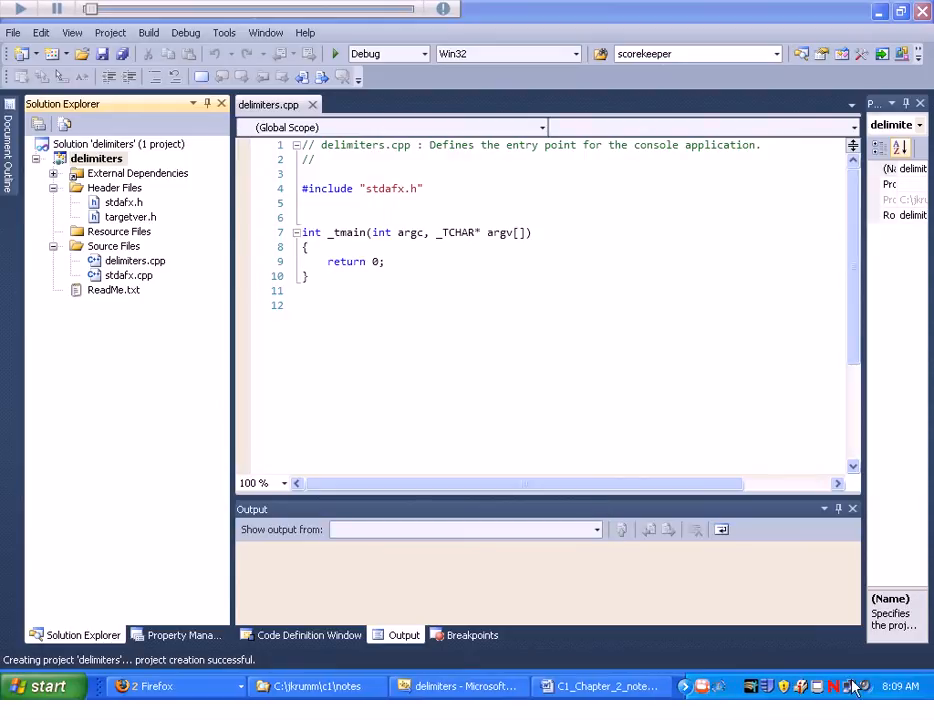
- Add #include <iostream> and using namespace std; below the stdafx include
click(862, 686)
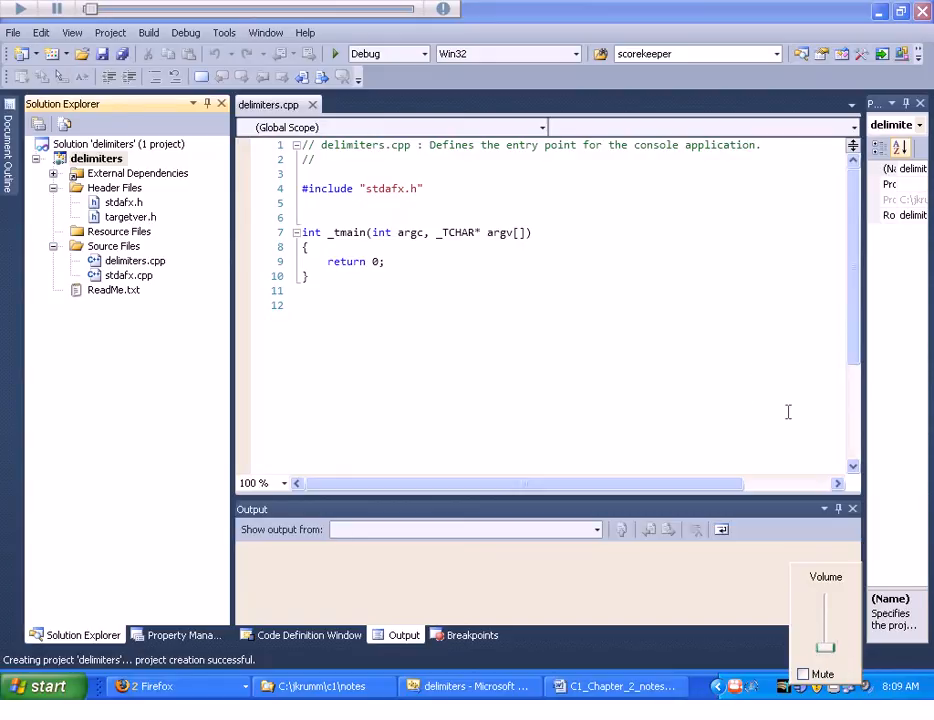
click(428, 189)
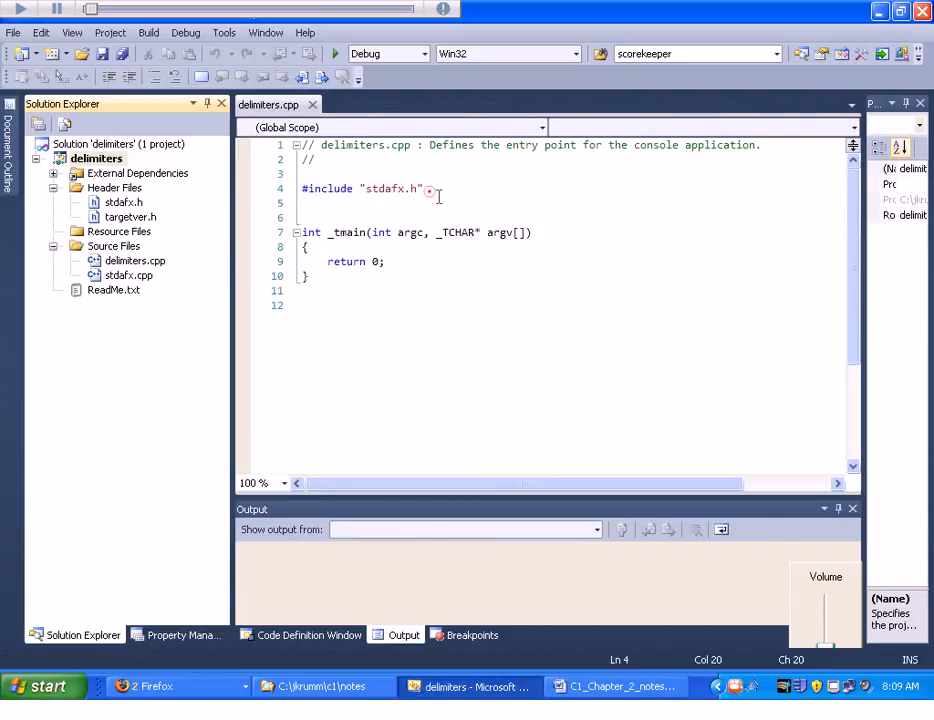
text(#)
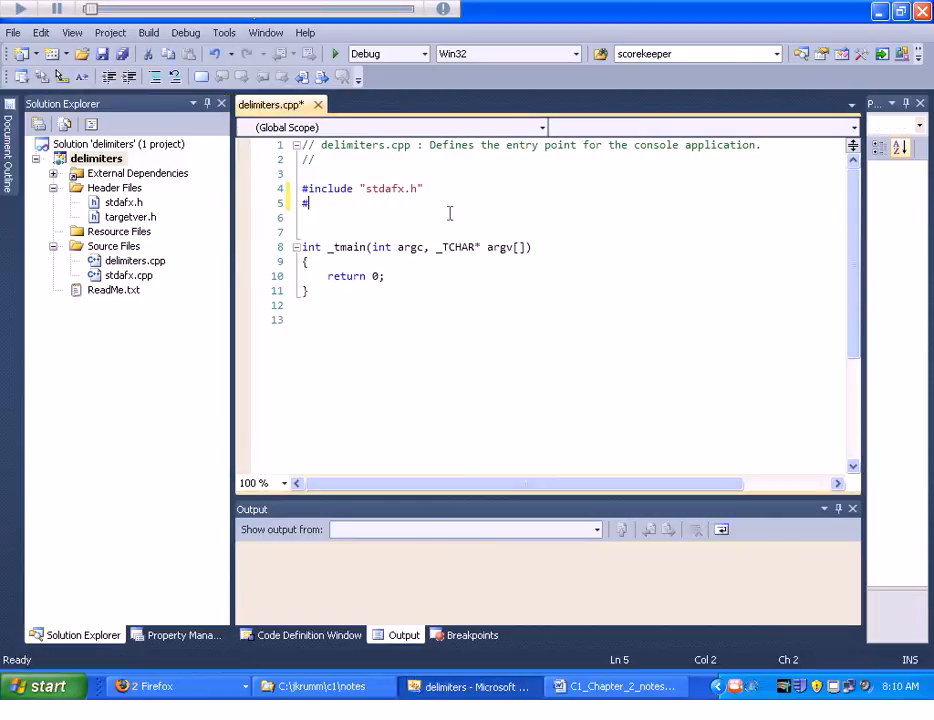
text(include <>)
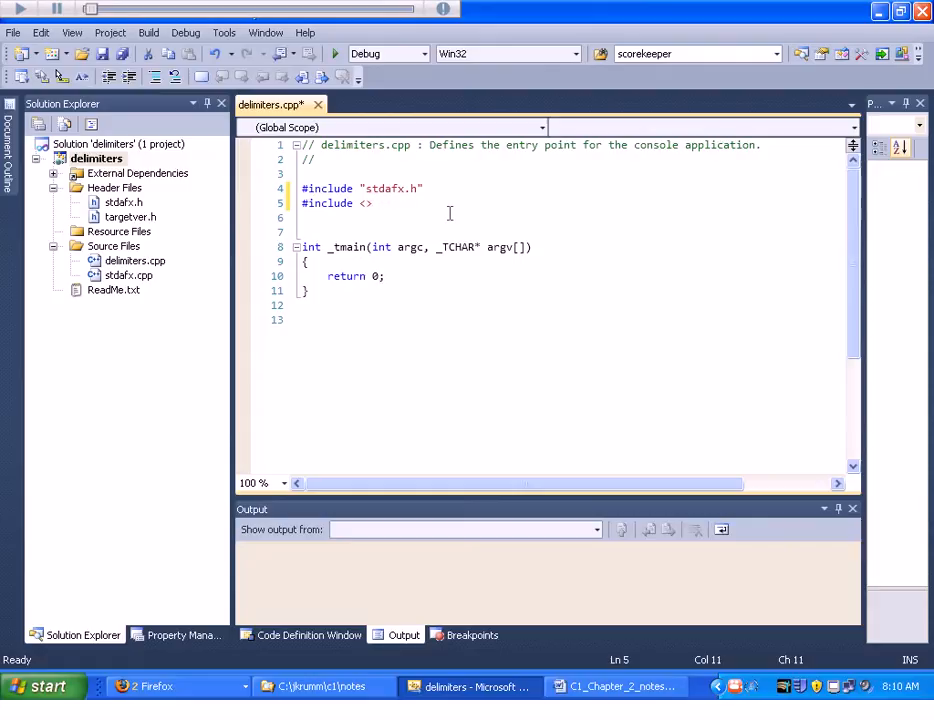
text(iostream)
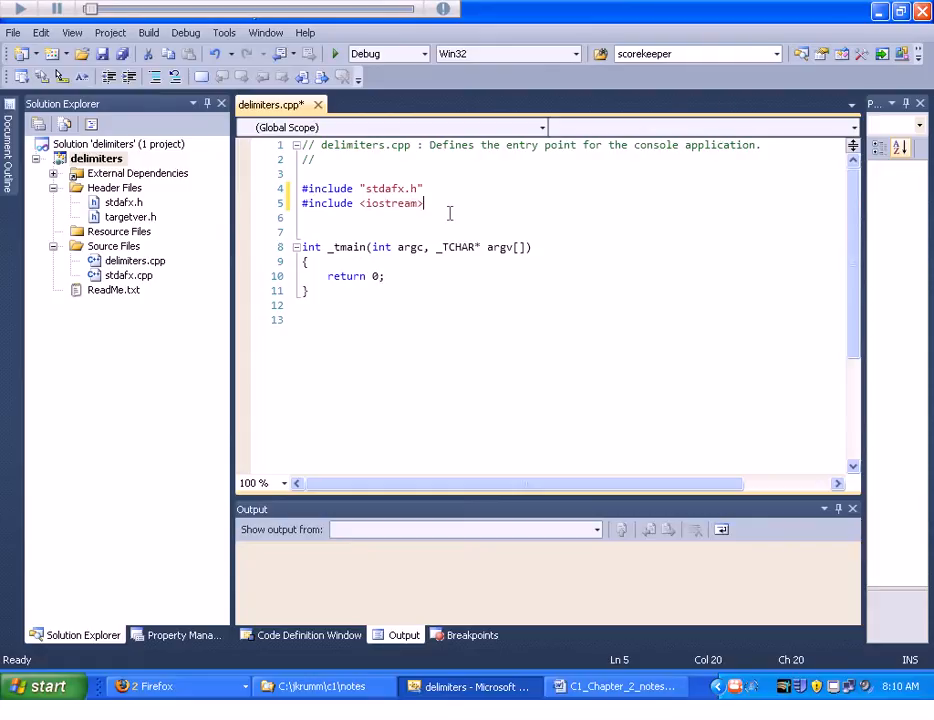
text(using namespace std/)
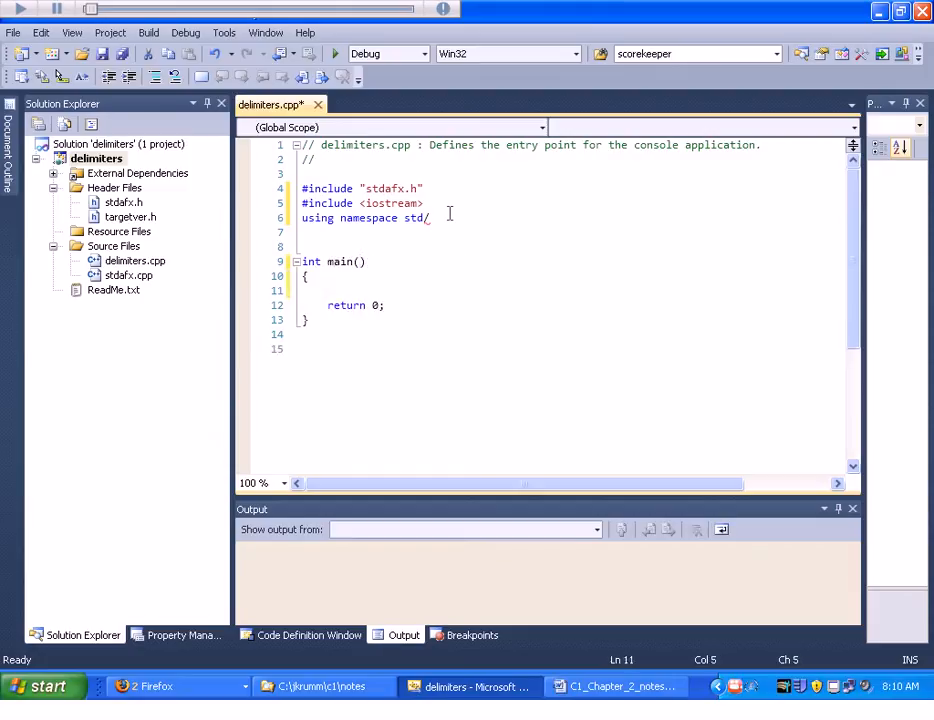
- Make main call system("pause"); before returning
text(system()
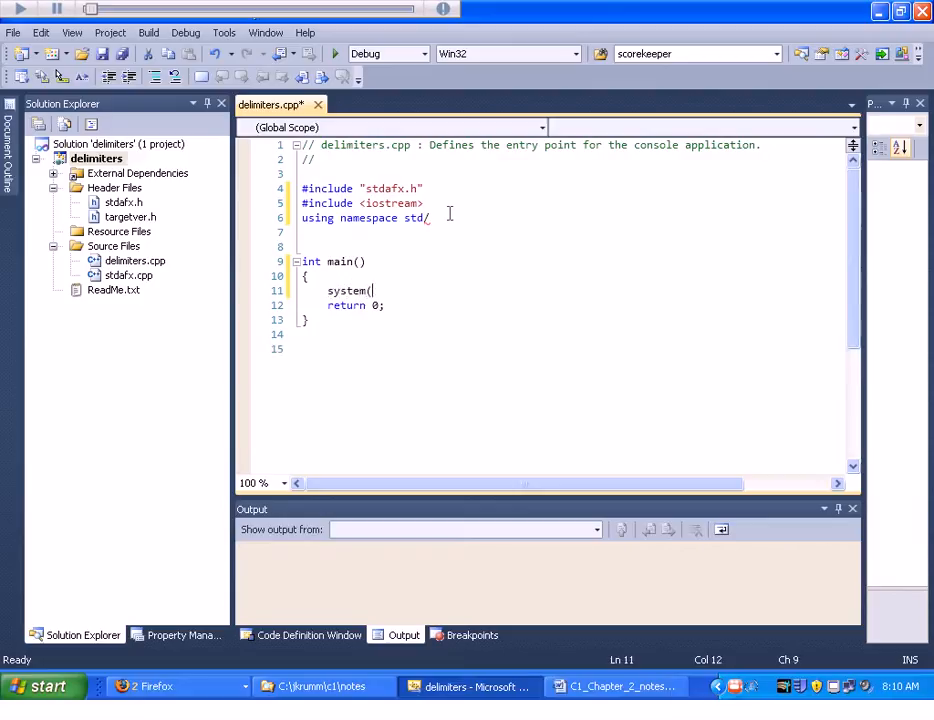
text(")
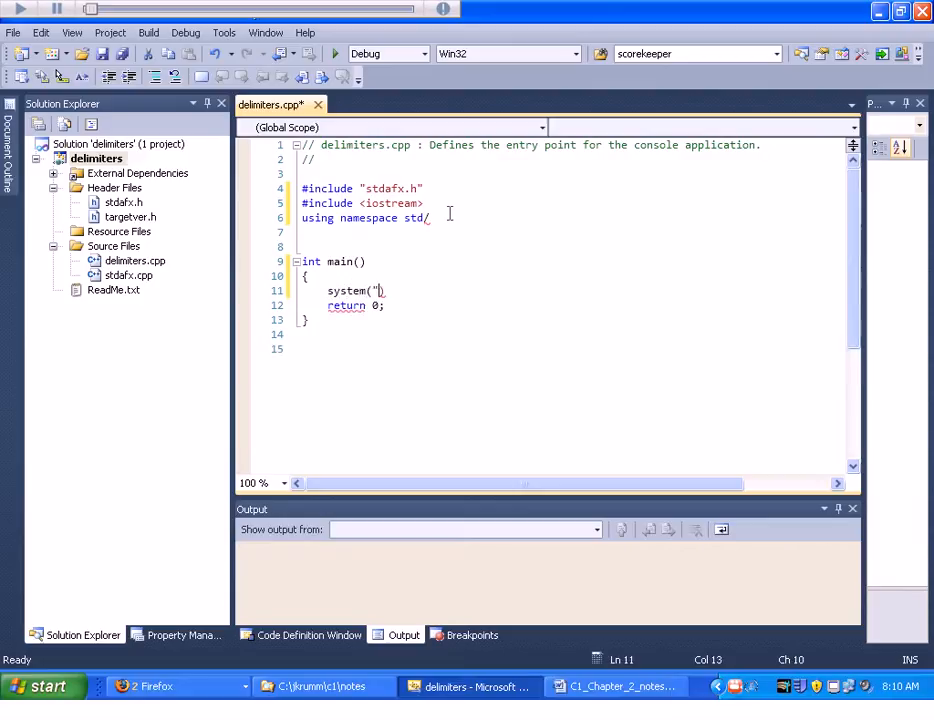
text(pause)
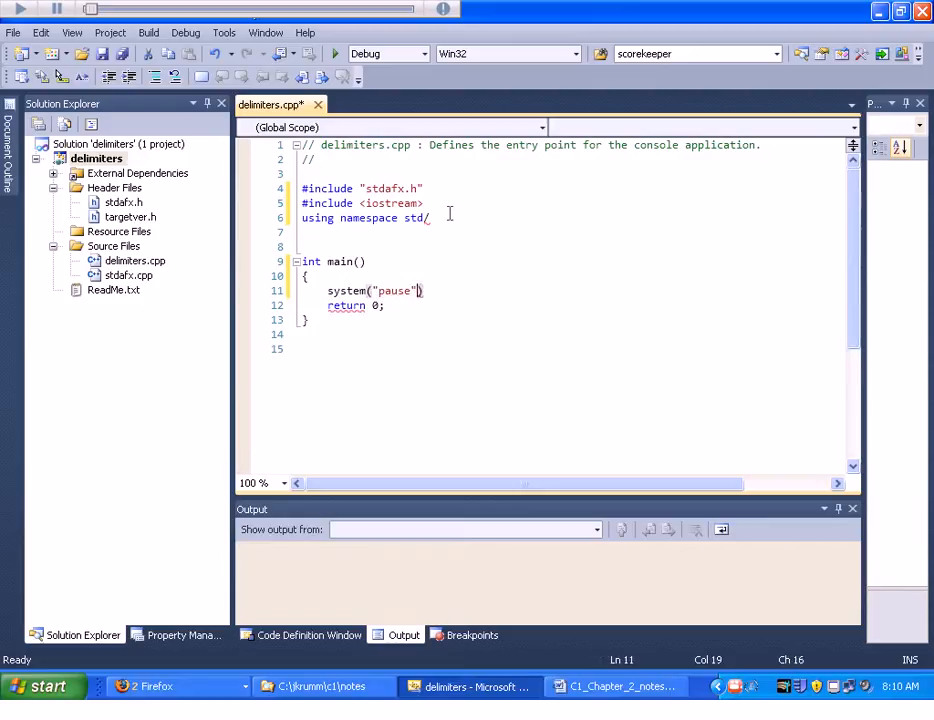
text();)
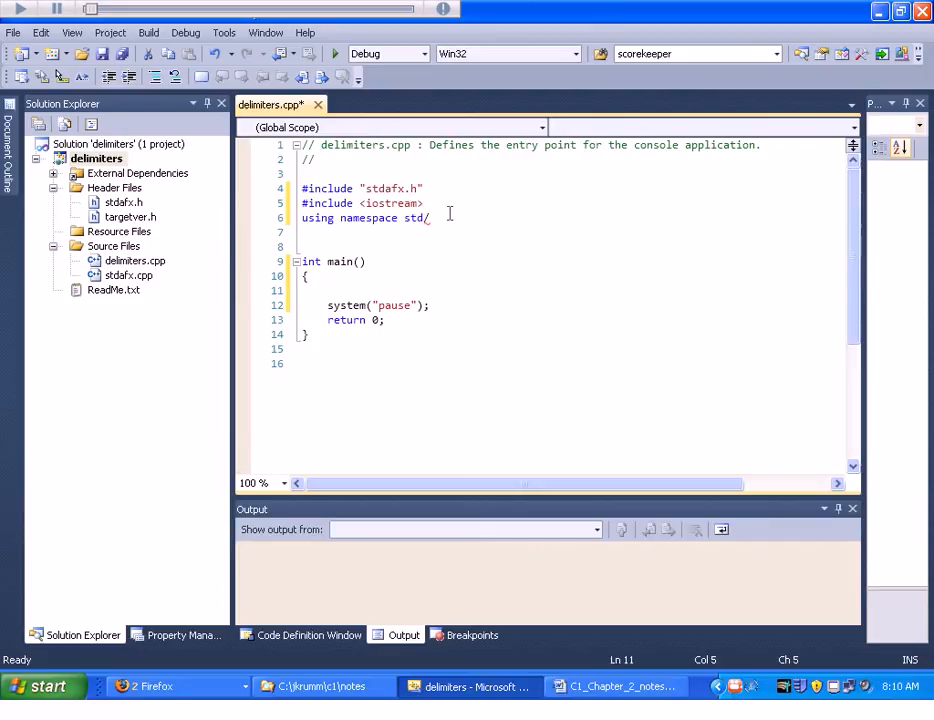
- Prompt for a sentence and read it with getline(cin, mystring, '\n')
text(cout <<"Enter a s)
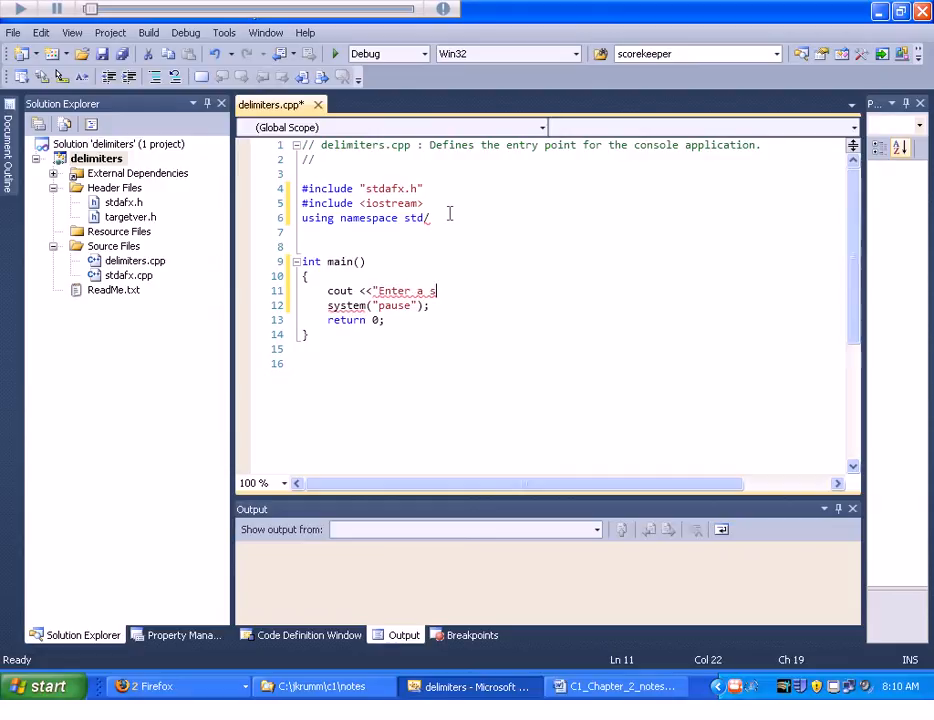
text(entence:  ";)
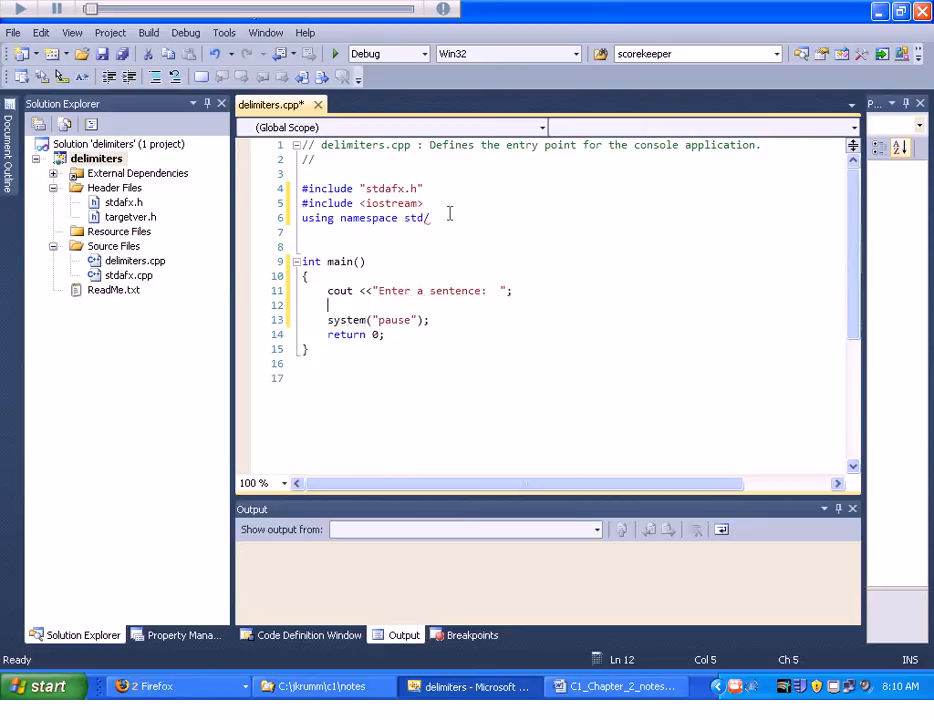
text(getline)
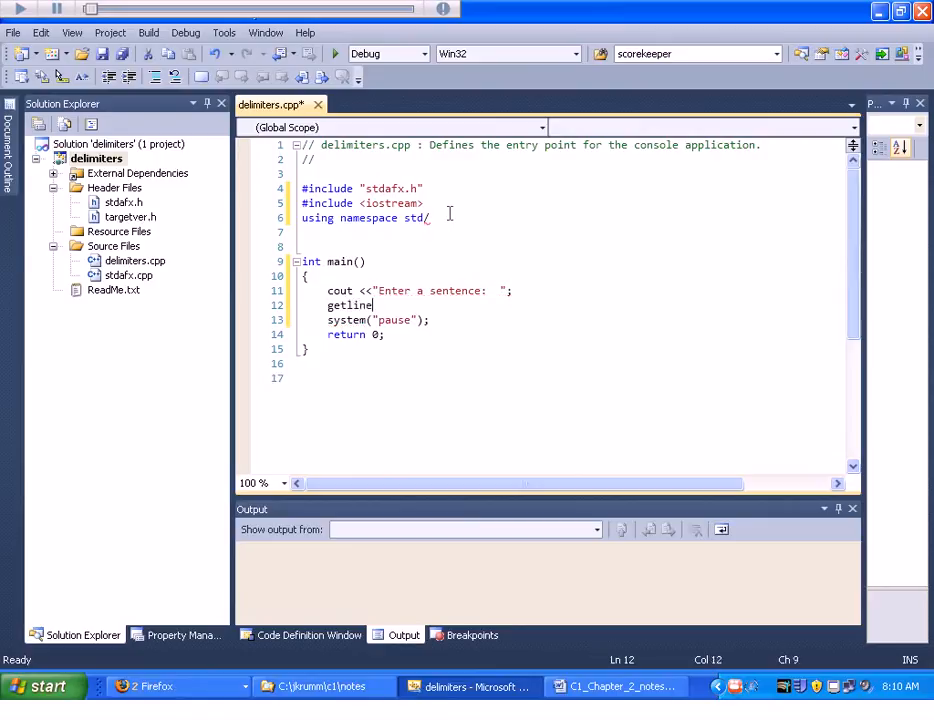
text(())
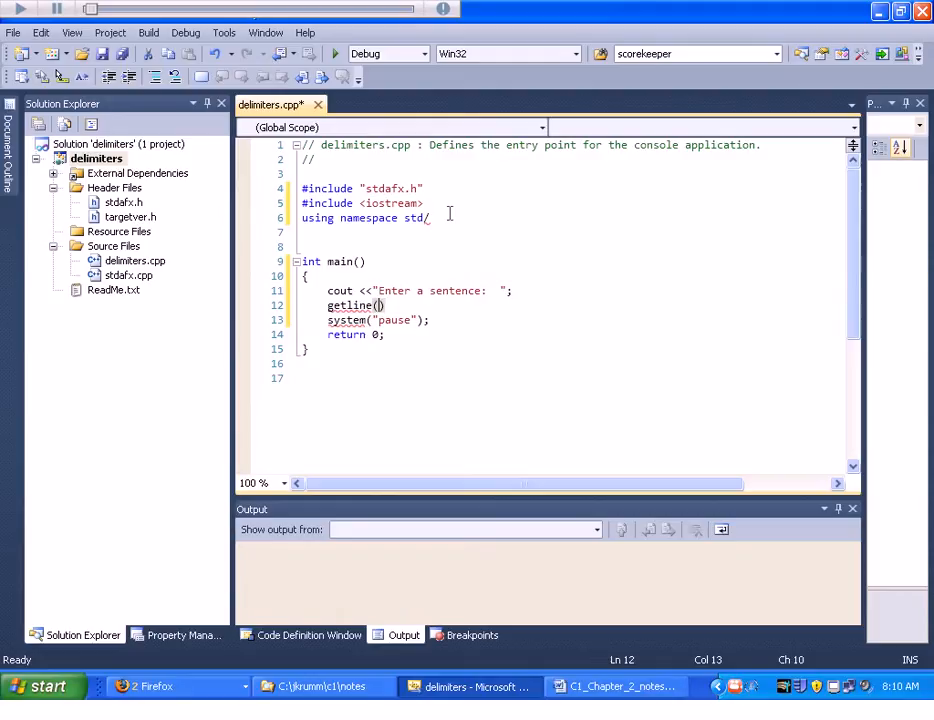
text(cin,)
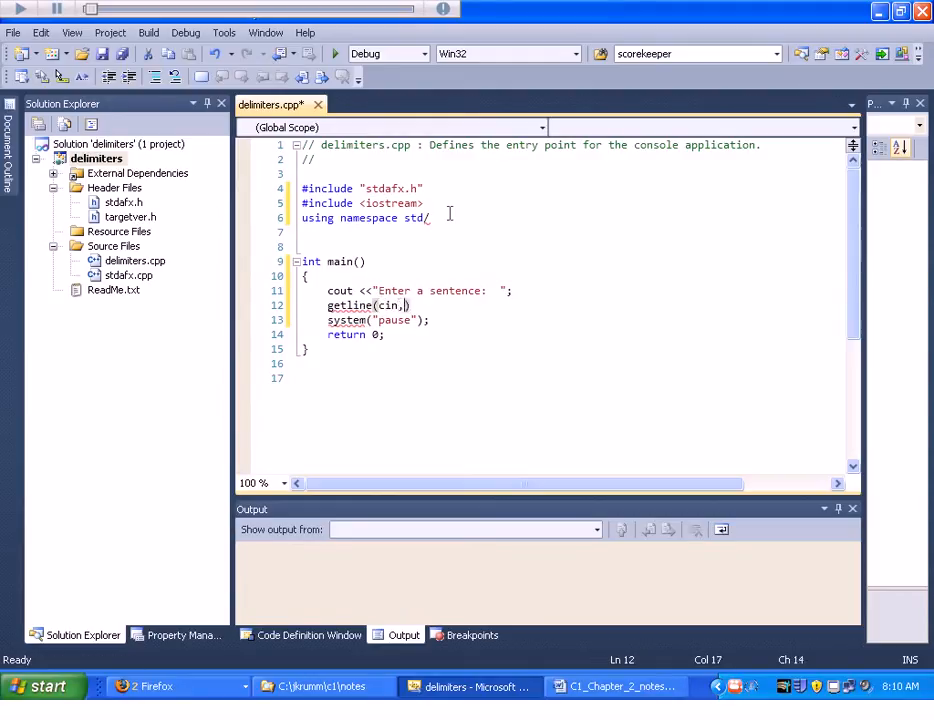
text(mystring)
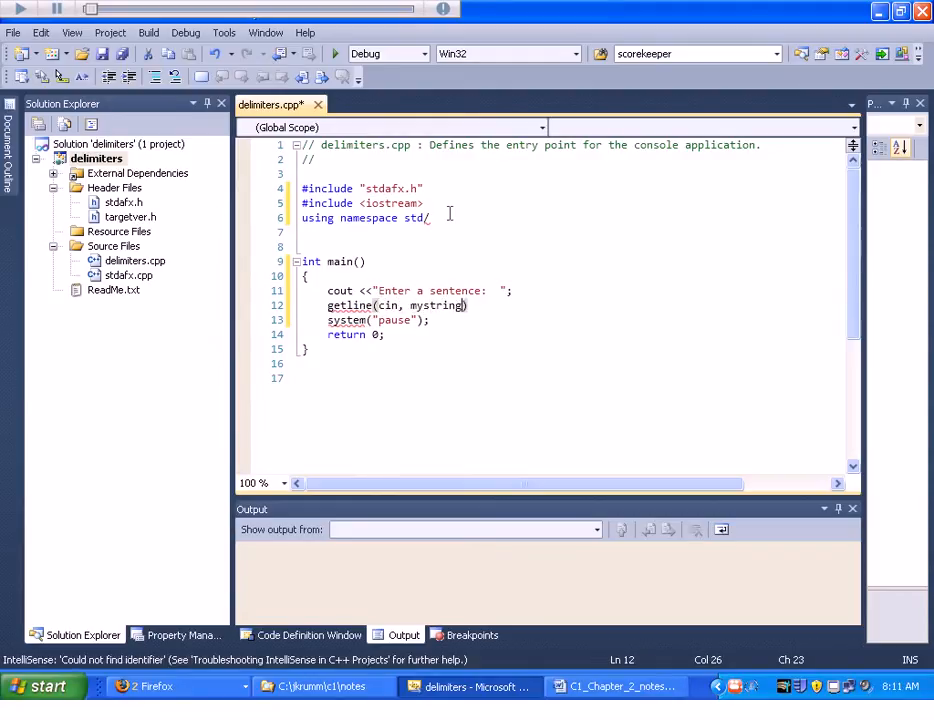
text(, '|)
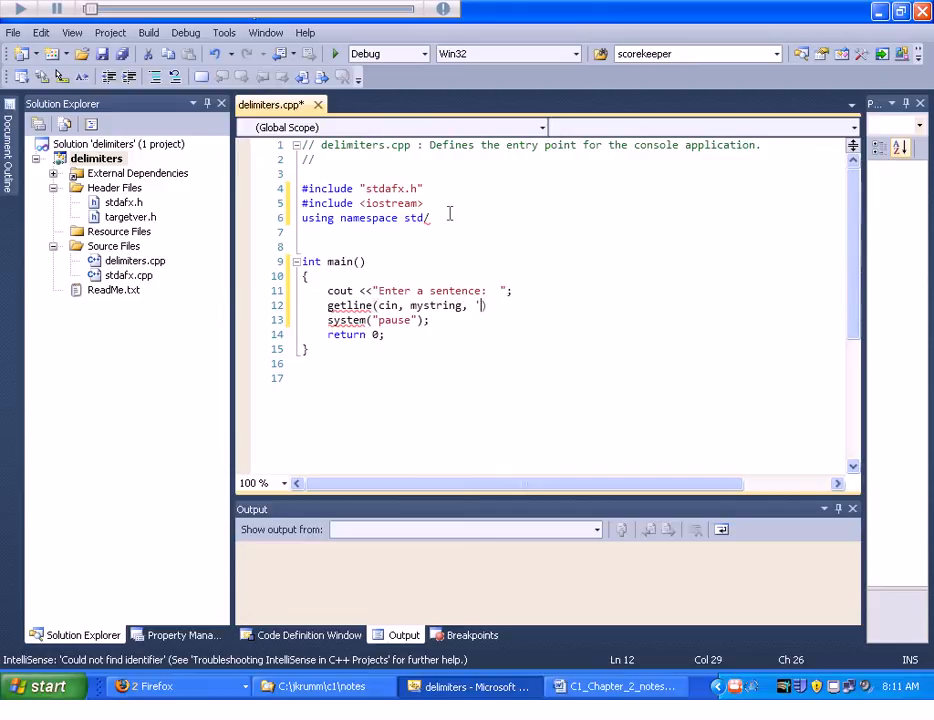
text(\n))
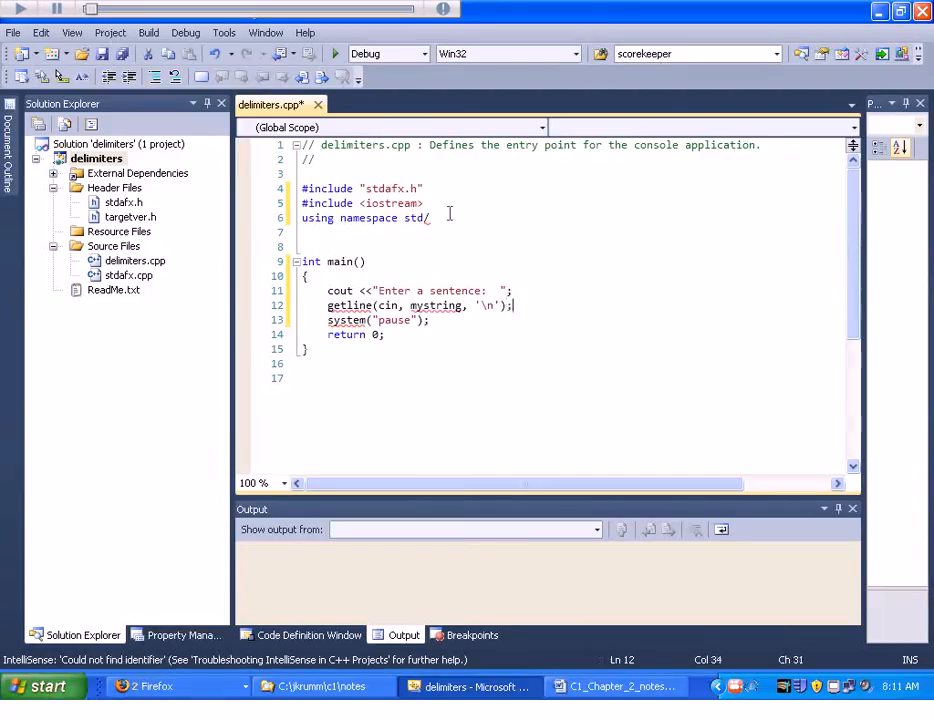
- Echo the sentence with cout << mystring << endl;
text(cout)
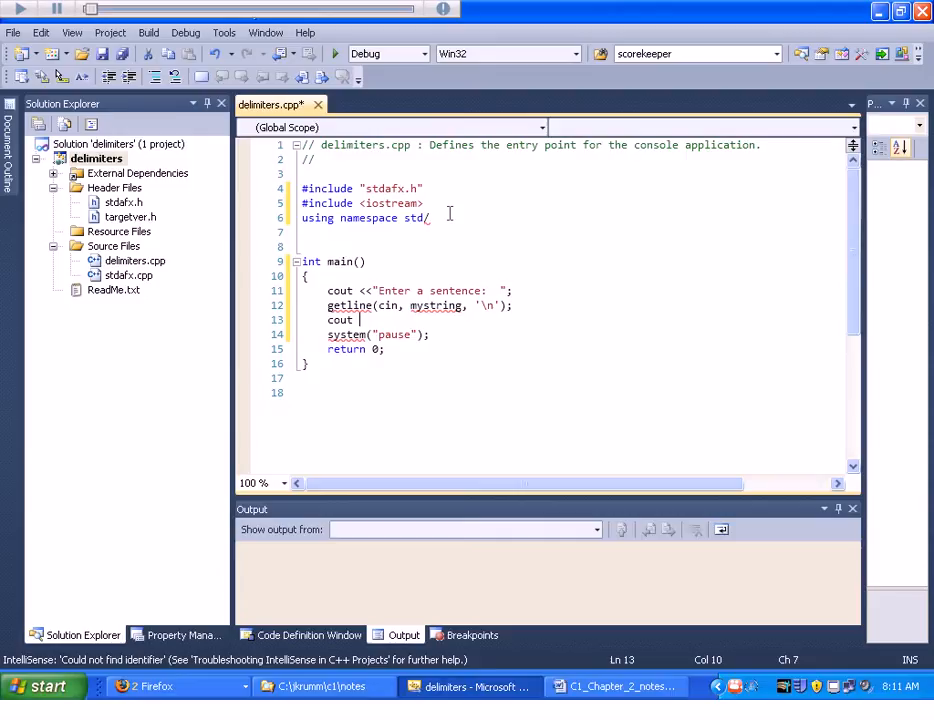
text(<<my)
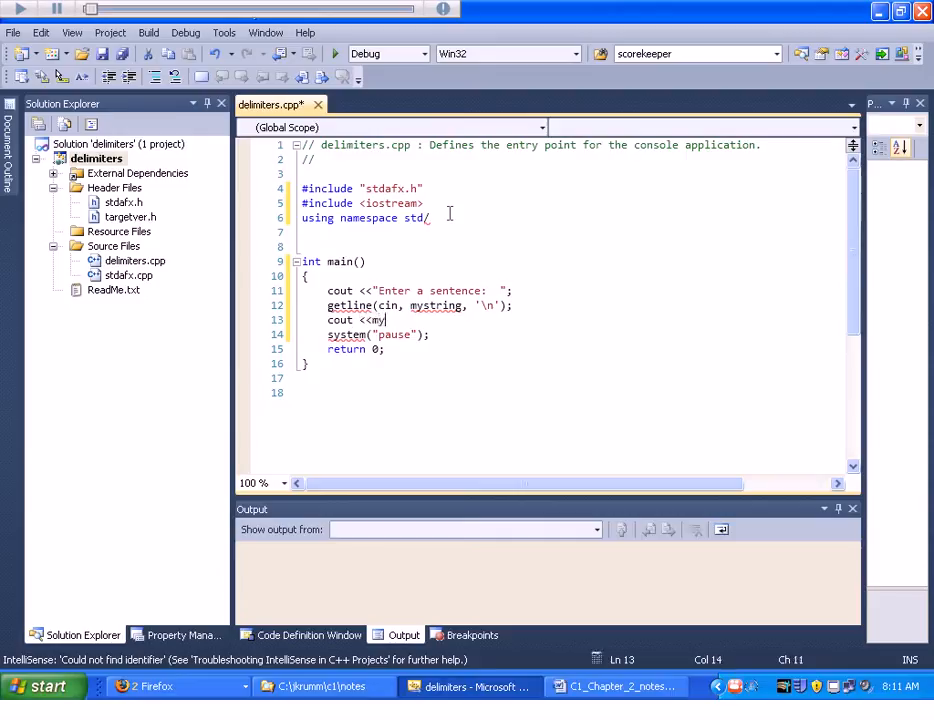
text(string;)
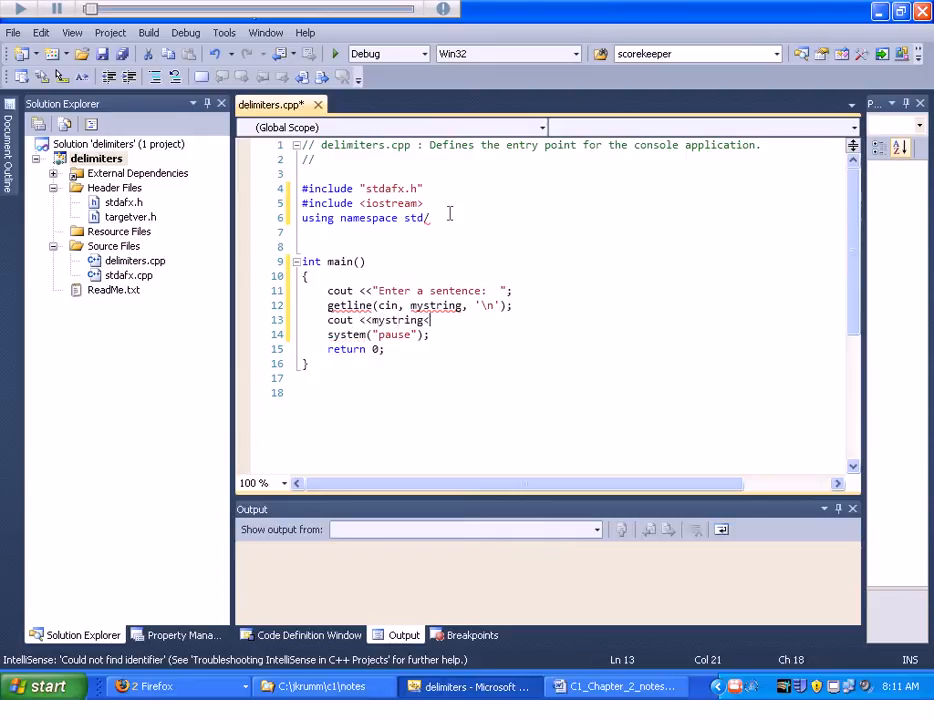
text(<endl;)
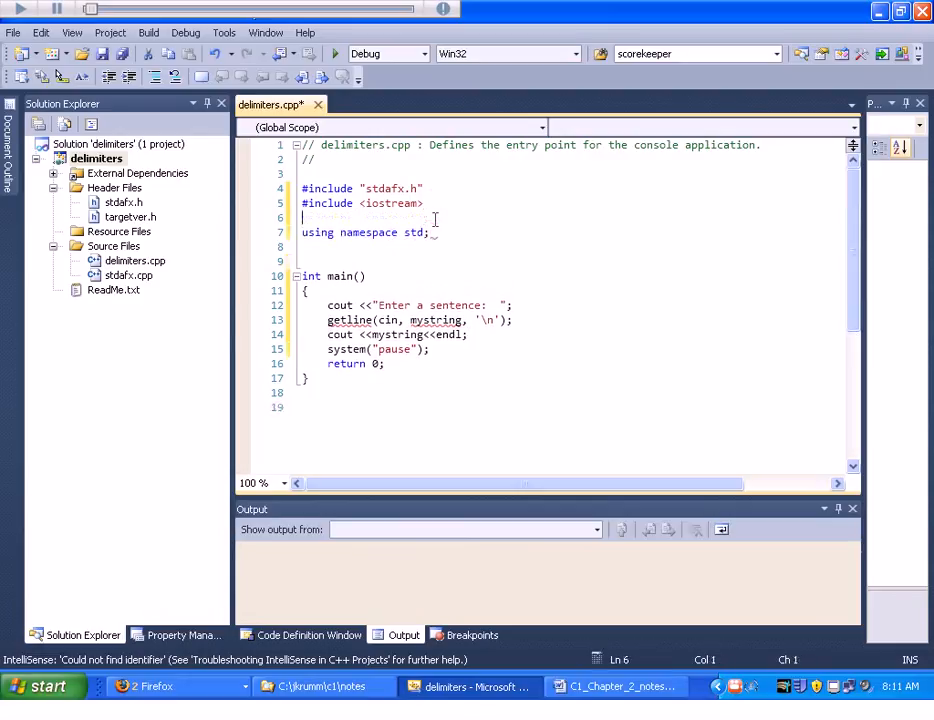
- Add #include <string> at the top of the file
text(#)
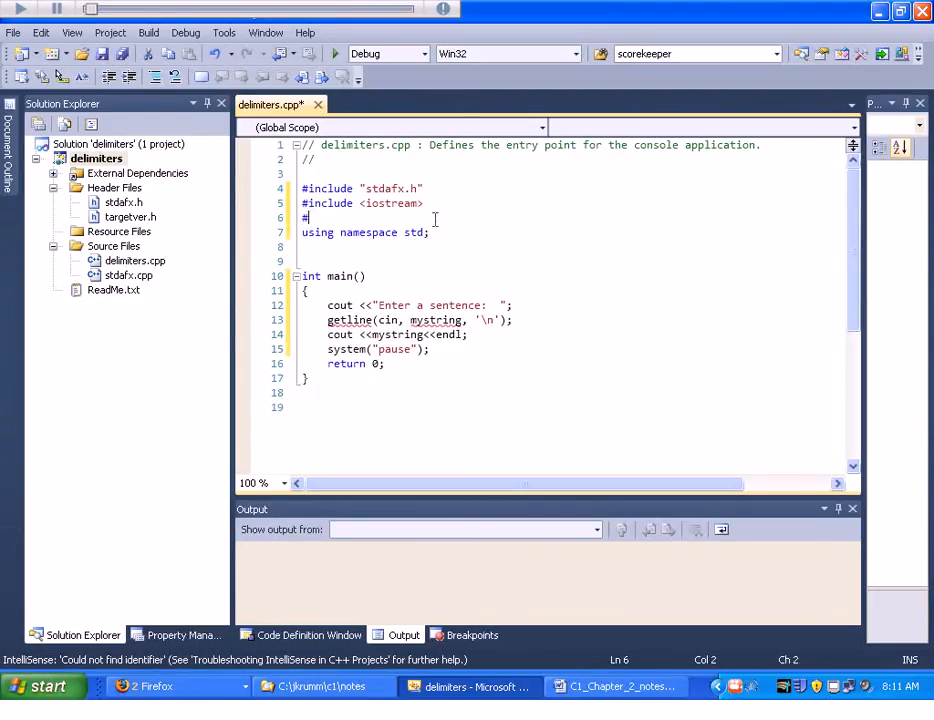
text(include)
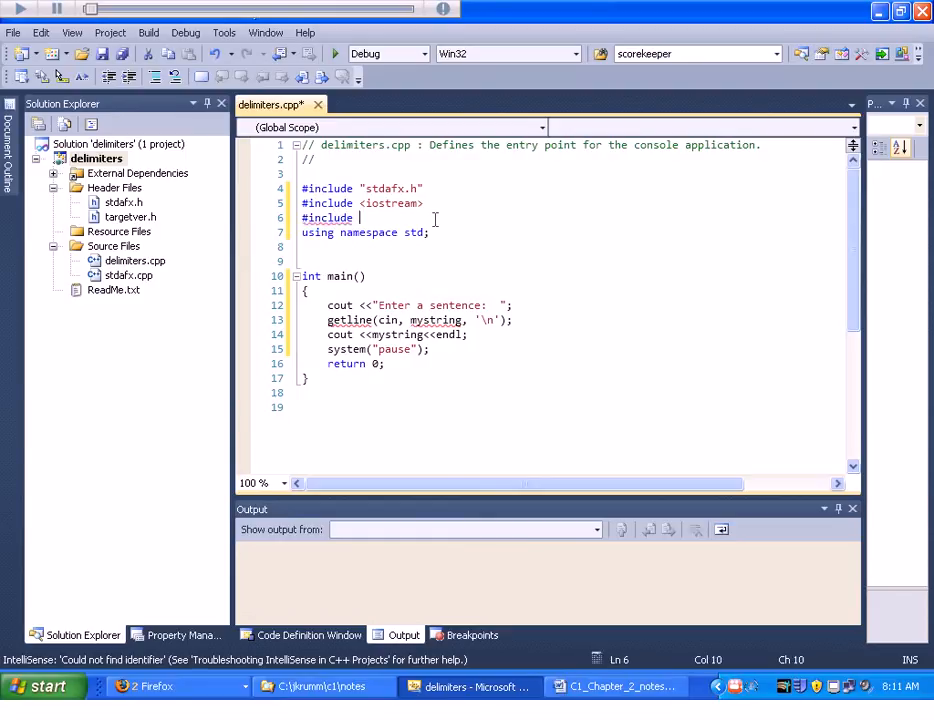
text(<_dbdao.>)
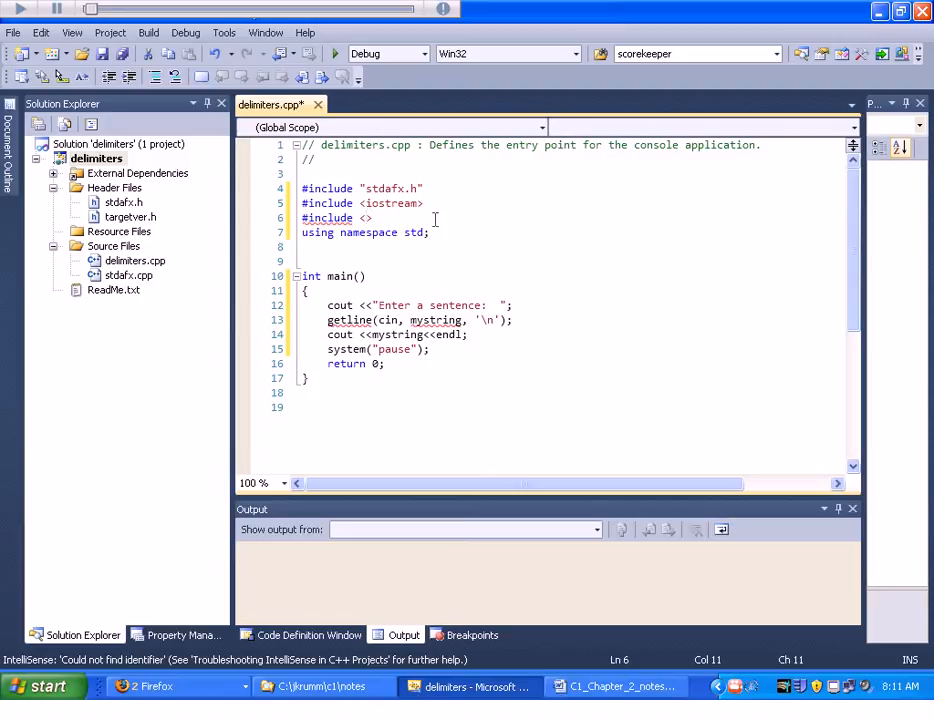
text(string)
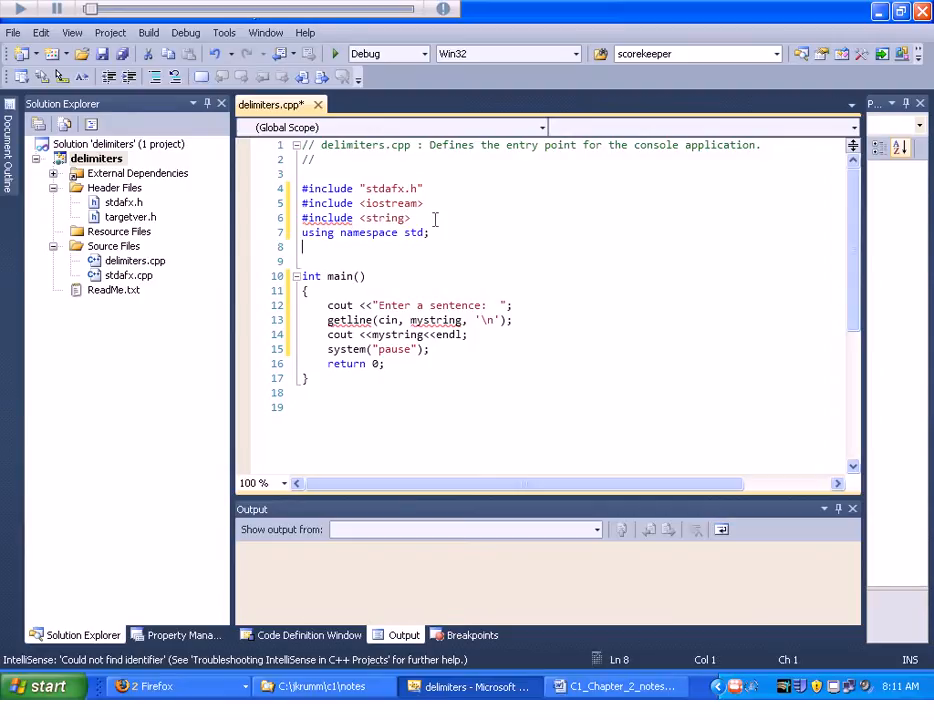
- Run the program, enter 'hello there', and close the console once it echoes
click(398, 305)
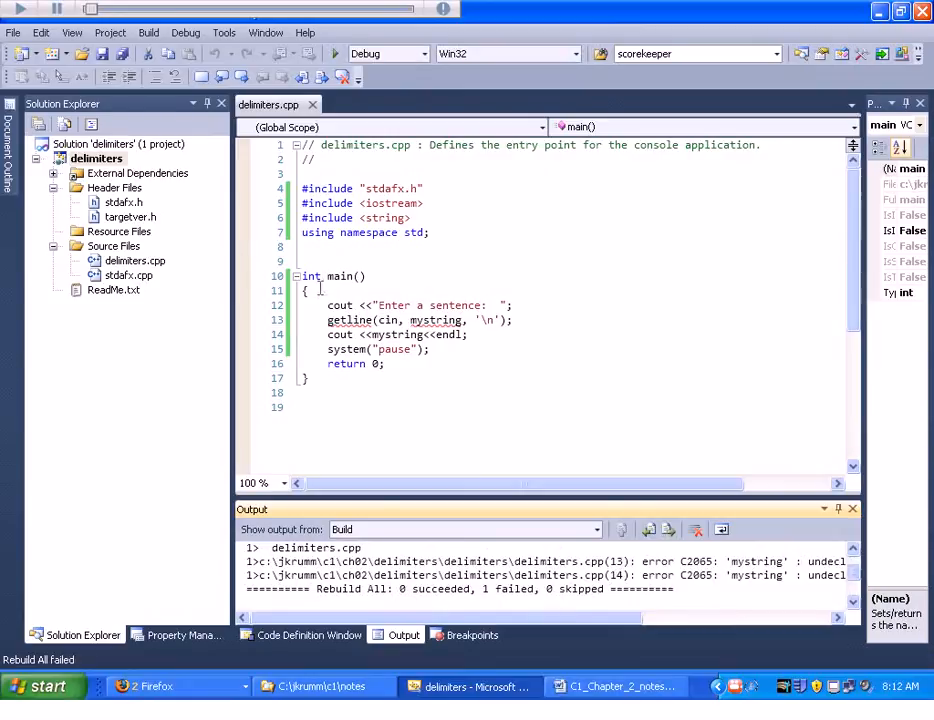
text(st)
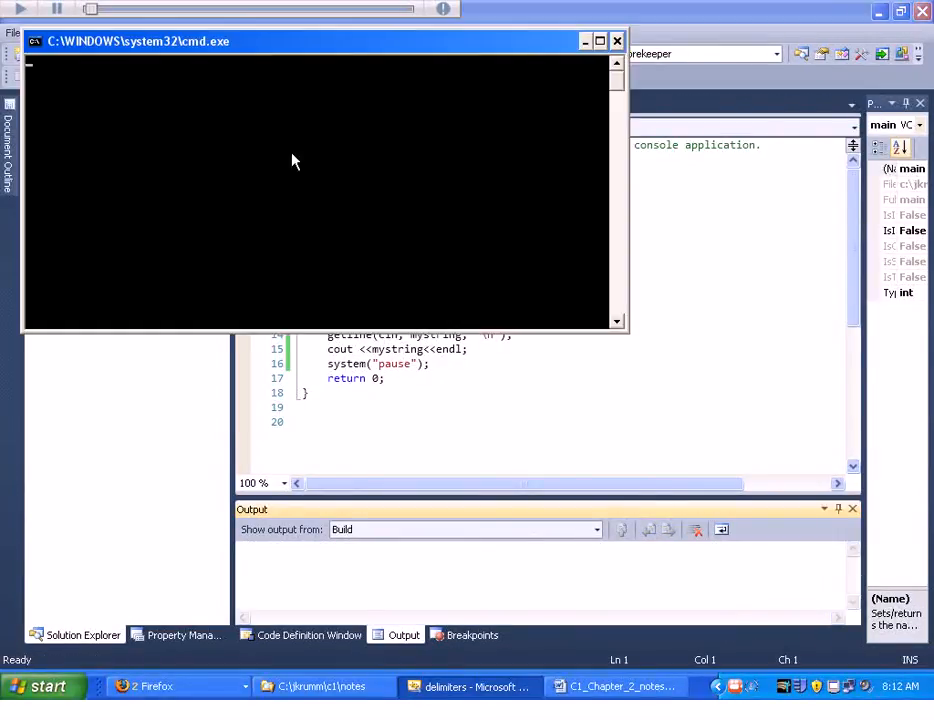
text(h)
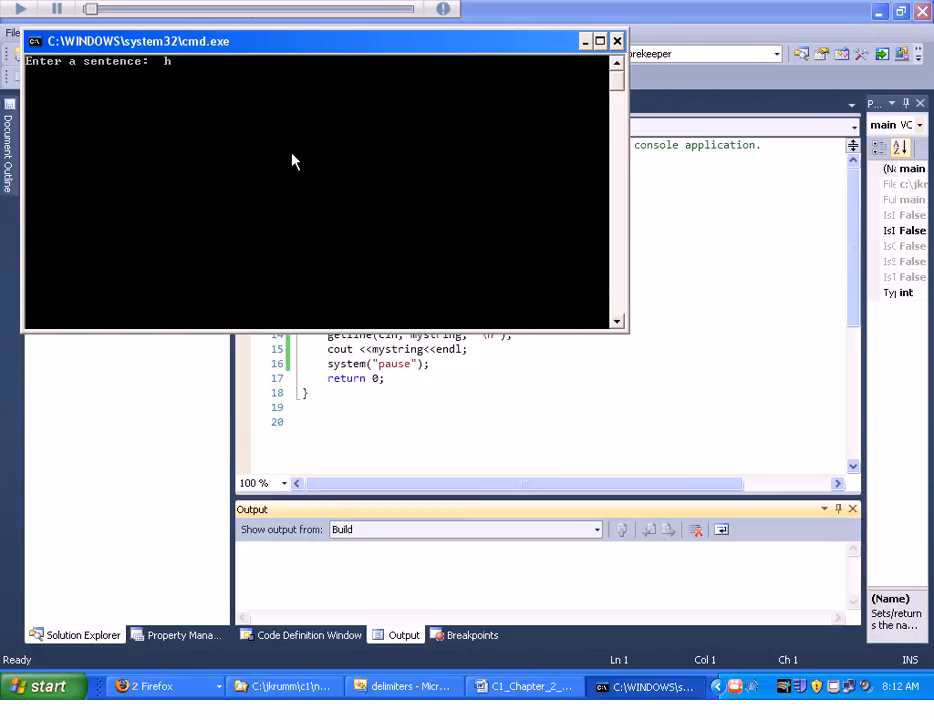
text(ello there)
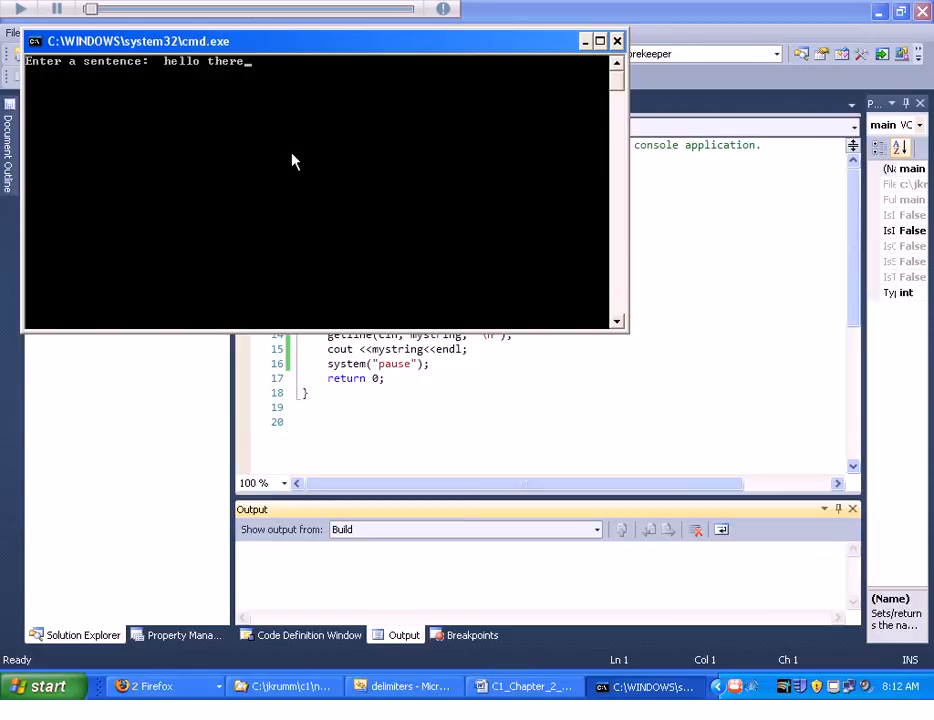
key(enter)
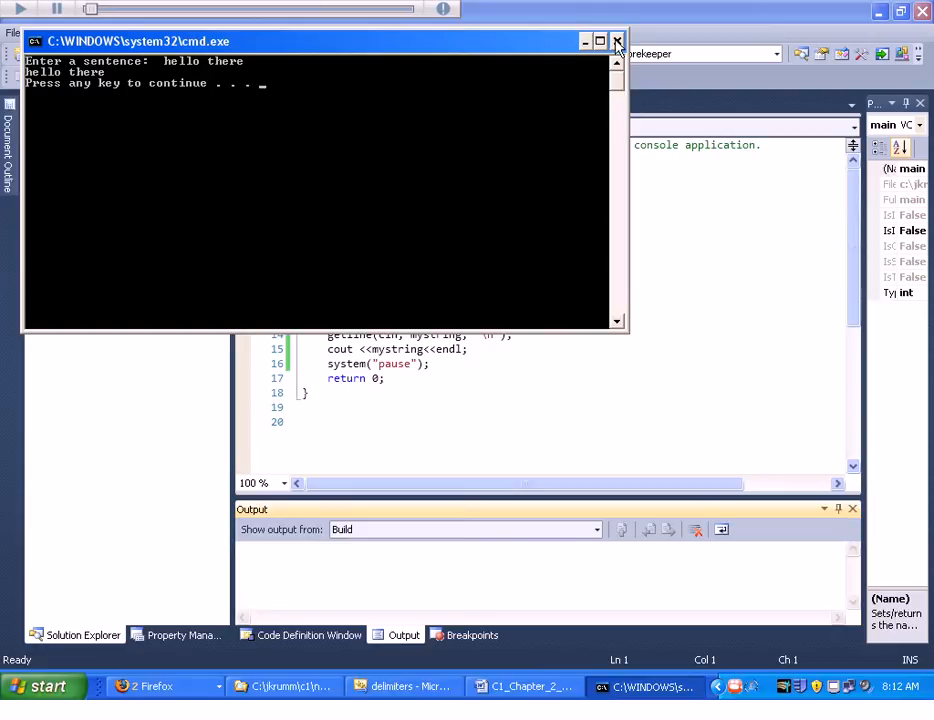
click(617, 41)
text(h)
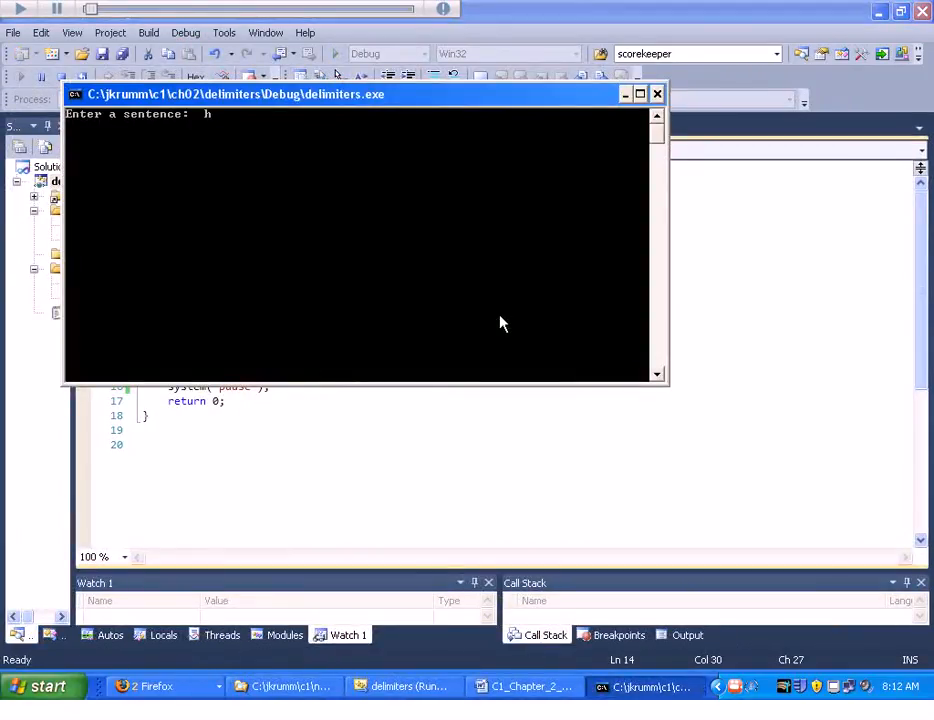
- Enter 'hello there' in the second debug run's console
text(ello there)
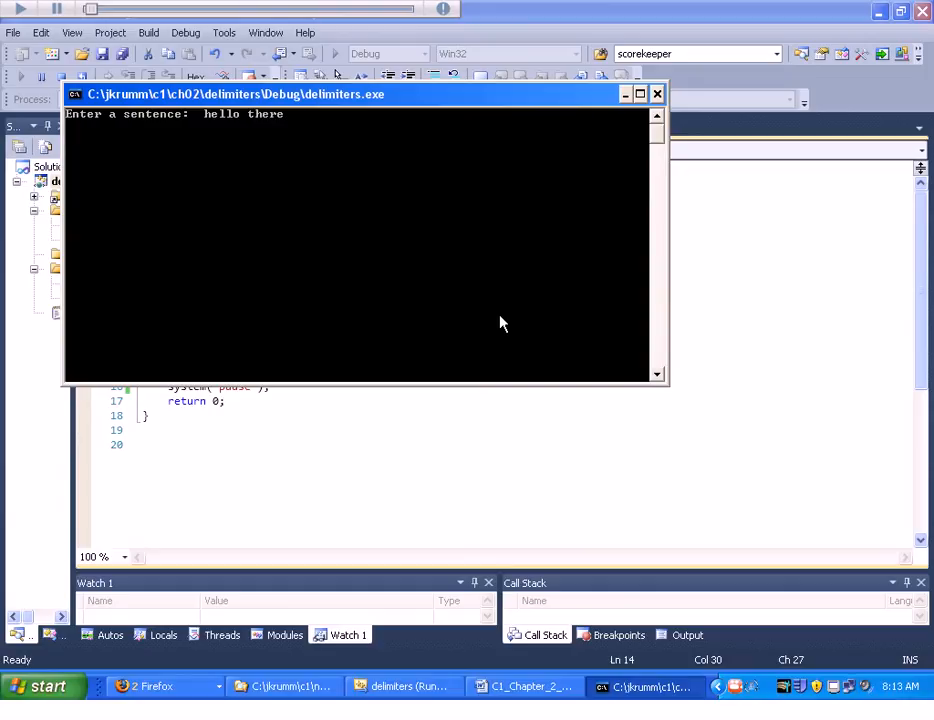
key(enter)
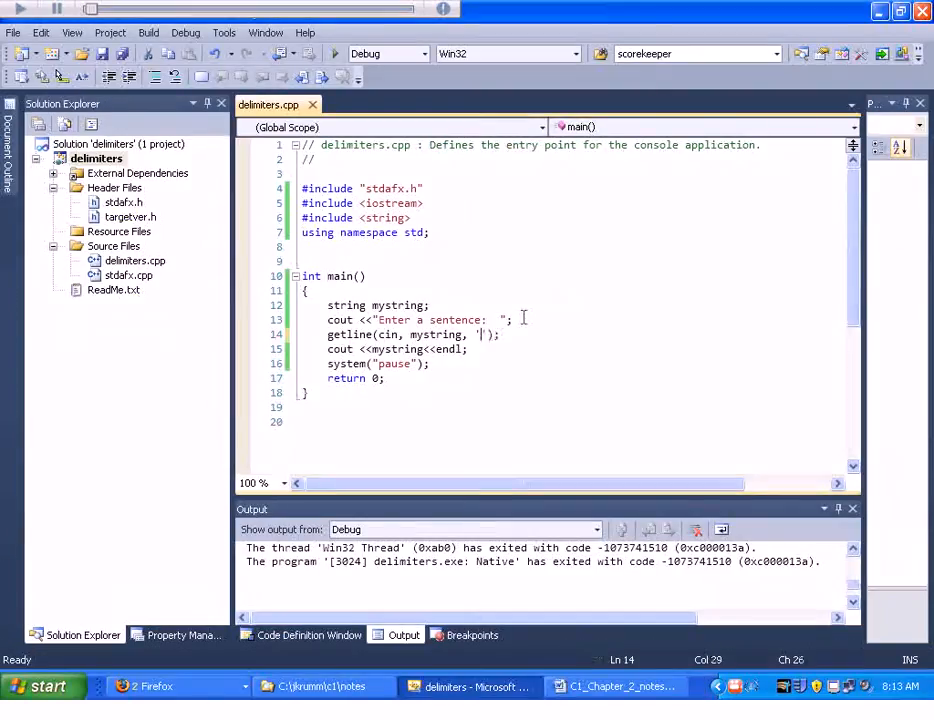
- Set the getline delimiter to 'e', build, and enter 'hello there'
text(e)
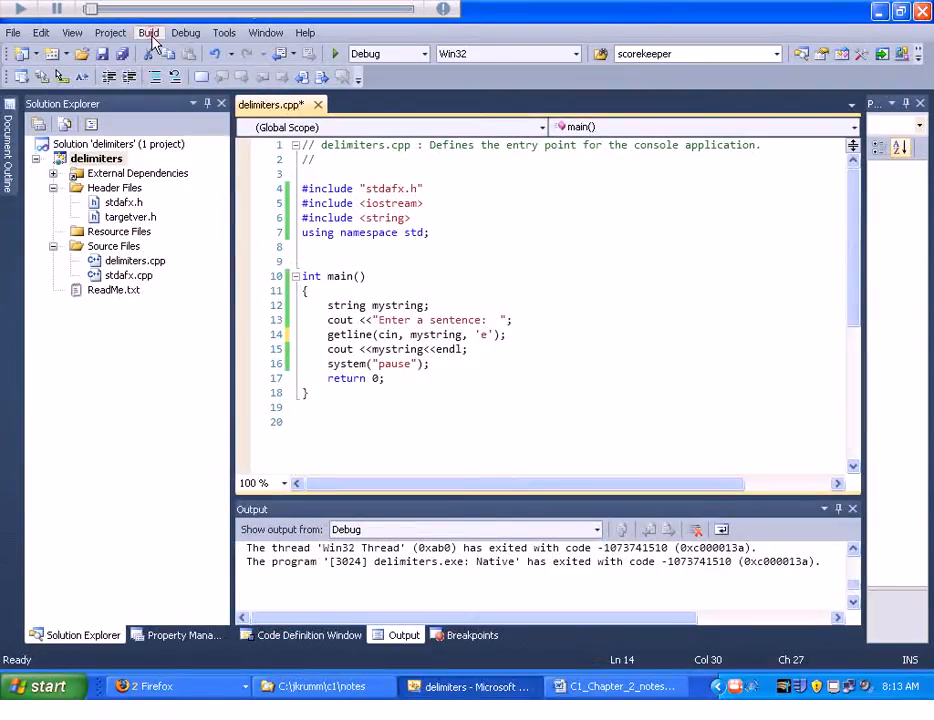
click(148, 32)
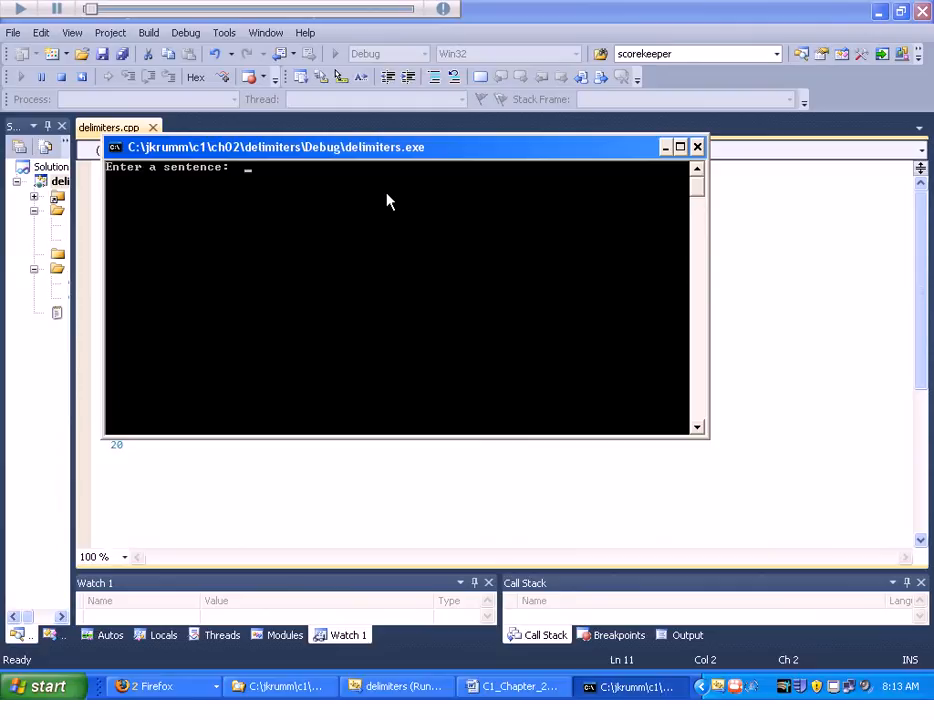
text(hell)
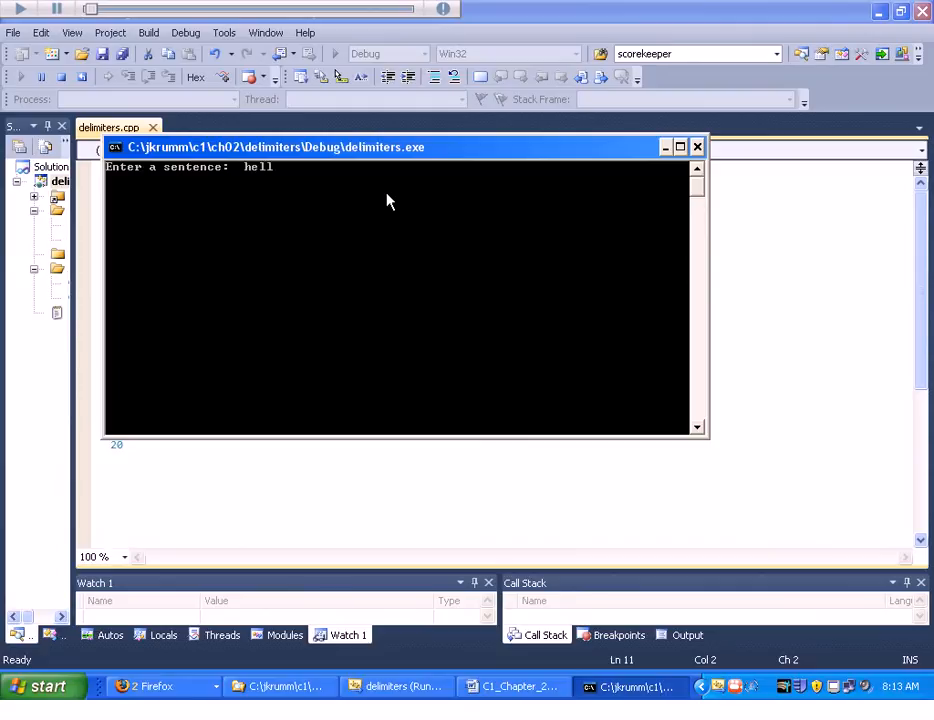
text(lo there)
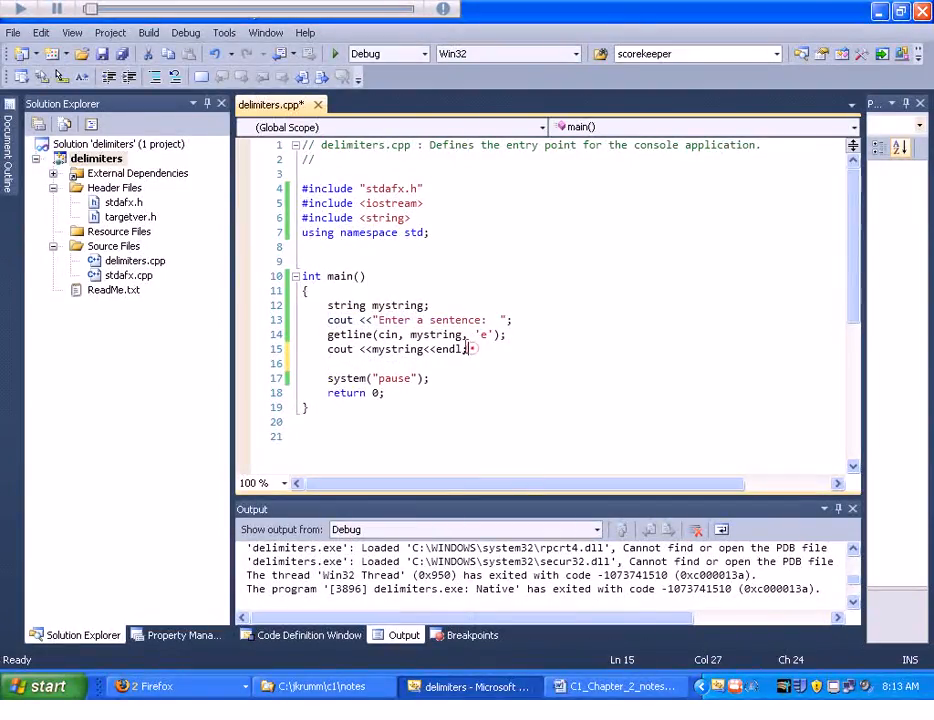
- Add a //*** divider and begin declaring char mycharArray
text(//*****************************)
text(char)
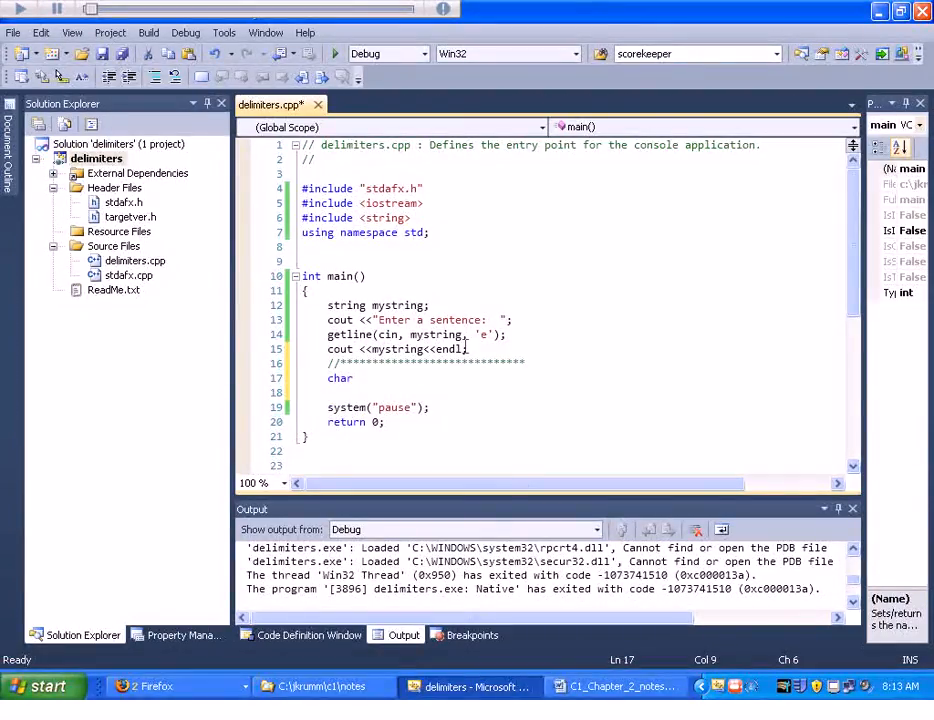
text(my)
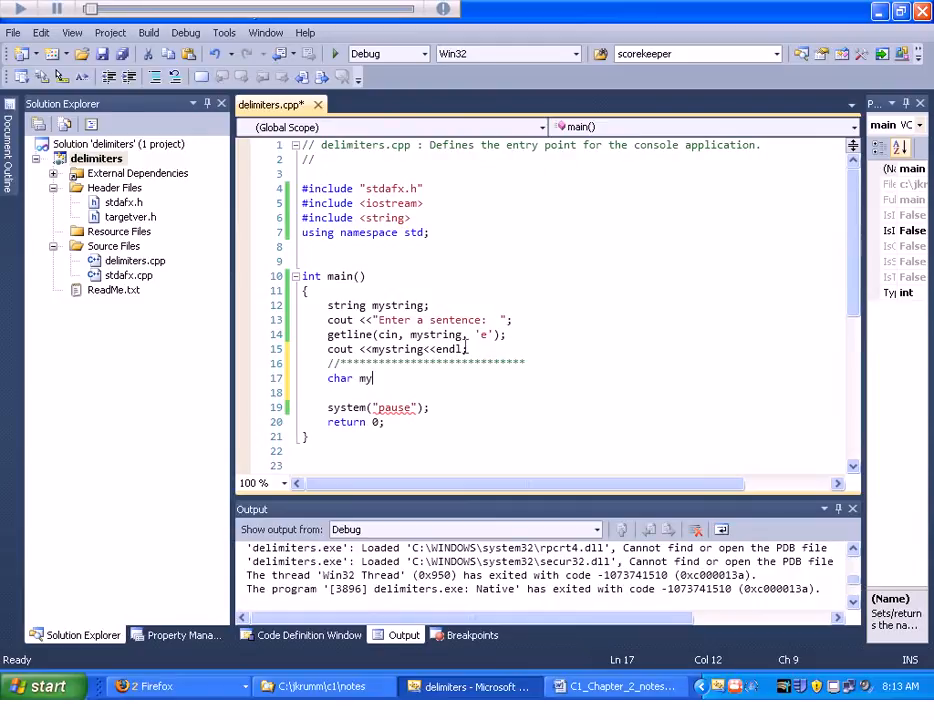
text(char)
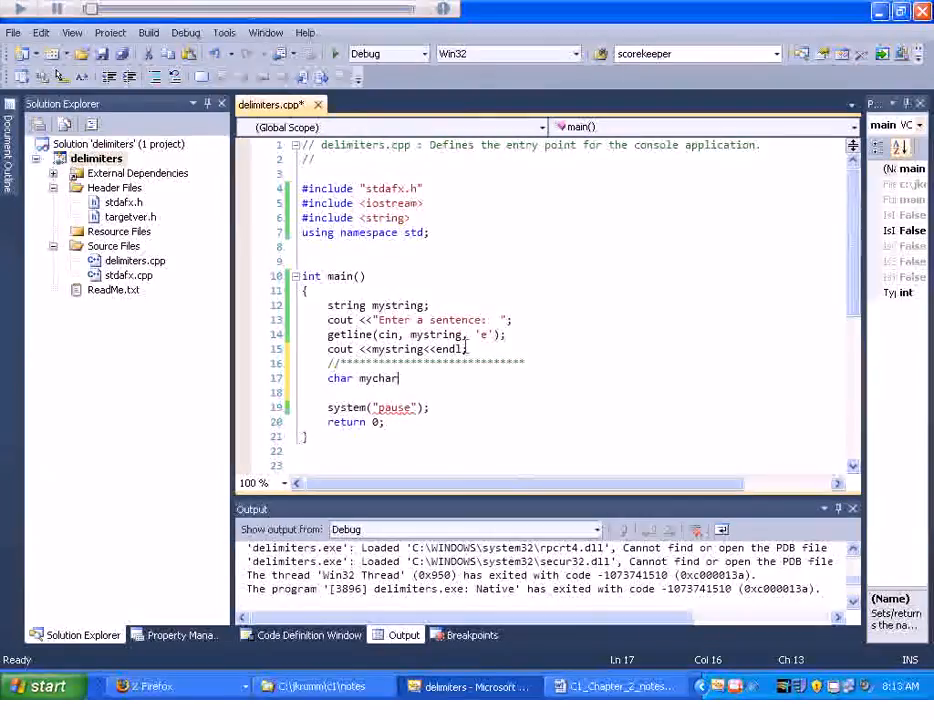
text(Array;)
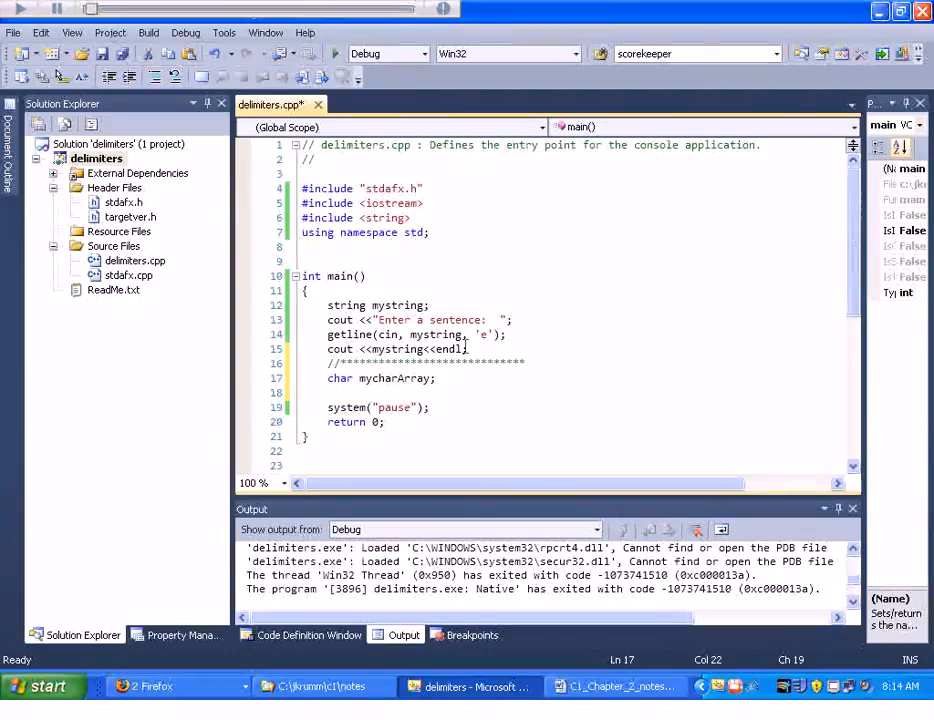
text(cout <<"Enter a sentence:  ";)
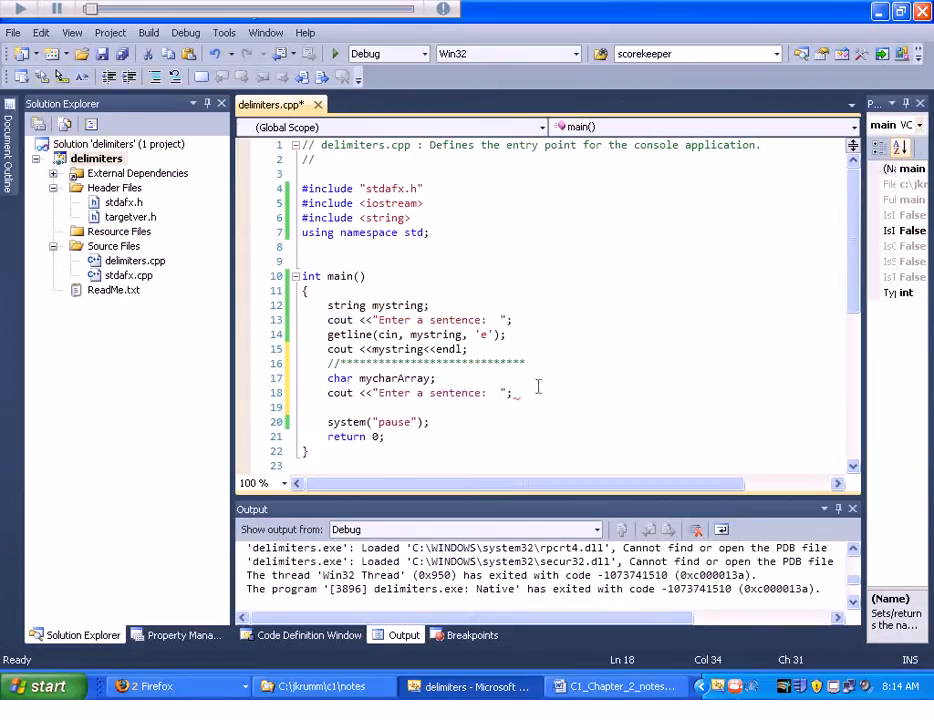
key(enter)
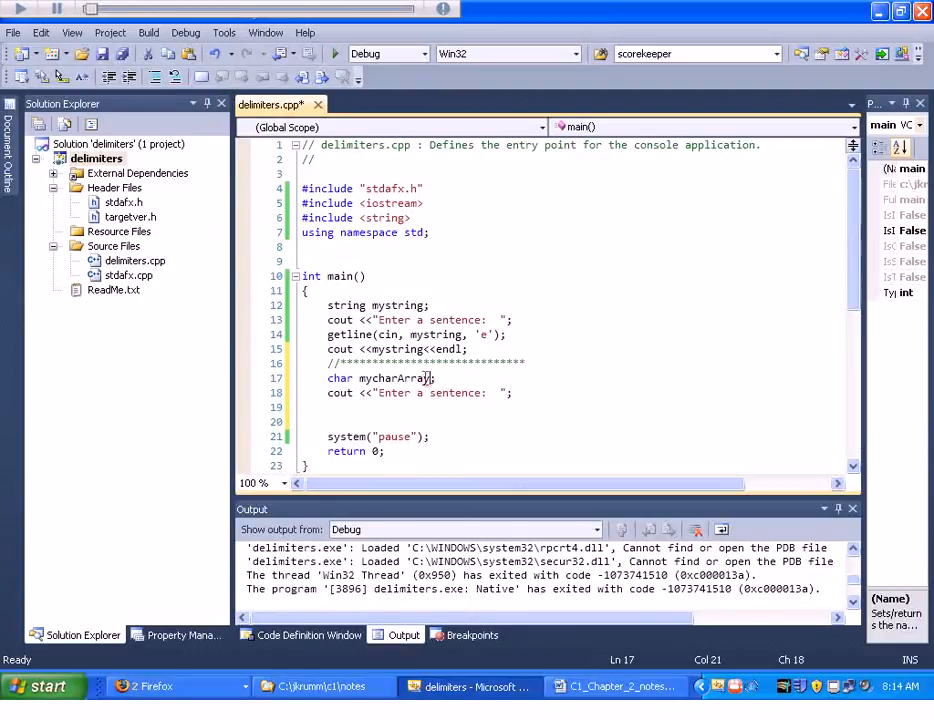
- Size mycharArray to 100 with a comment about 100 characters and '\0'
text([])
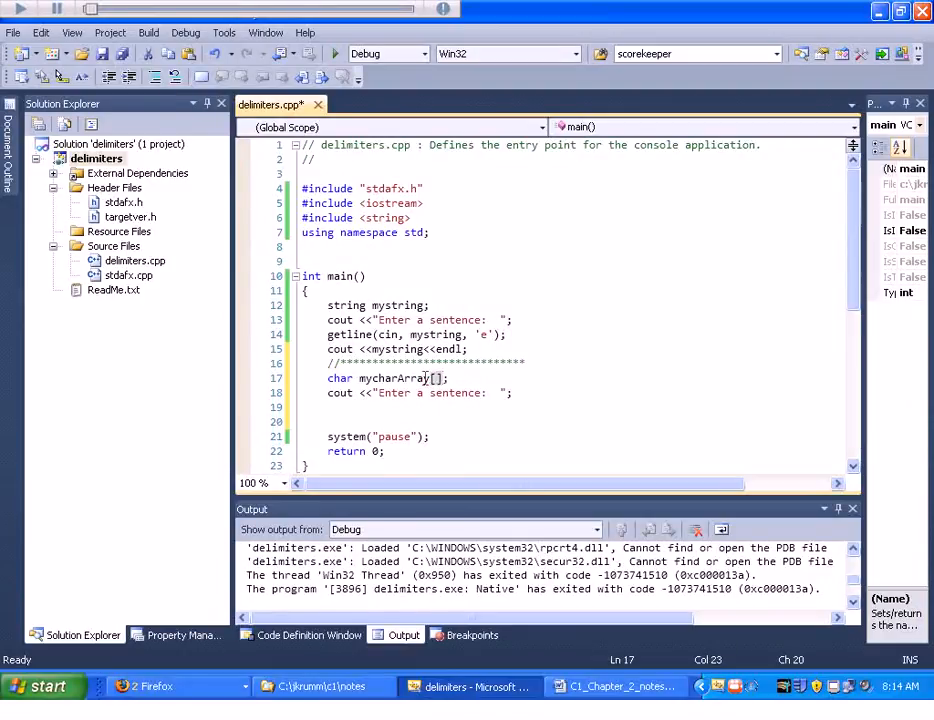
text(100)
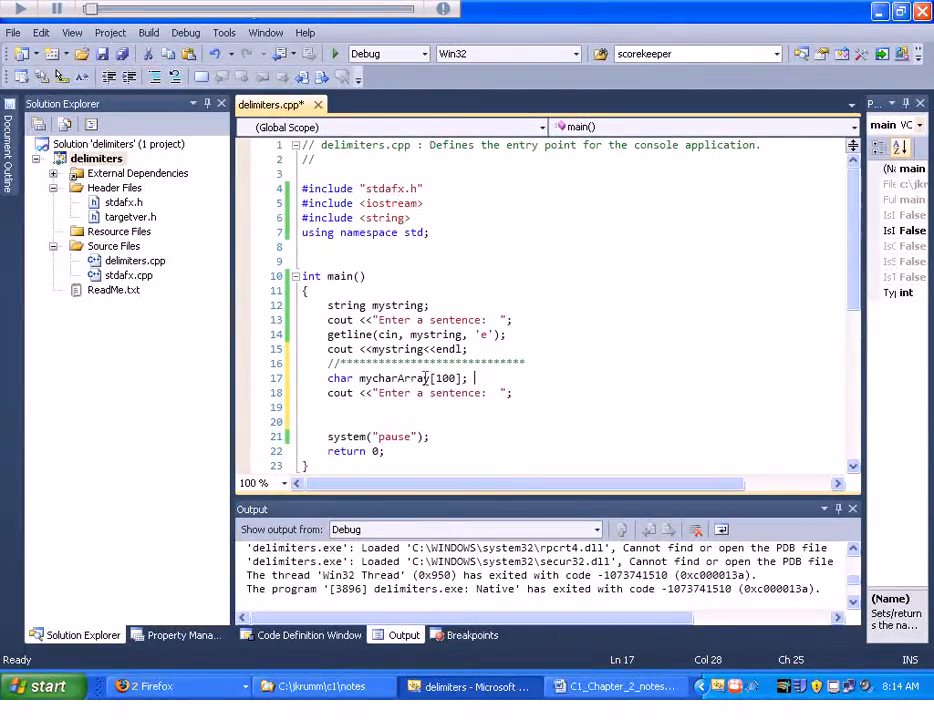
text(//tale)
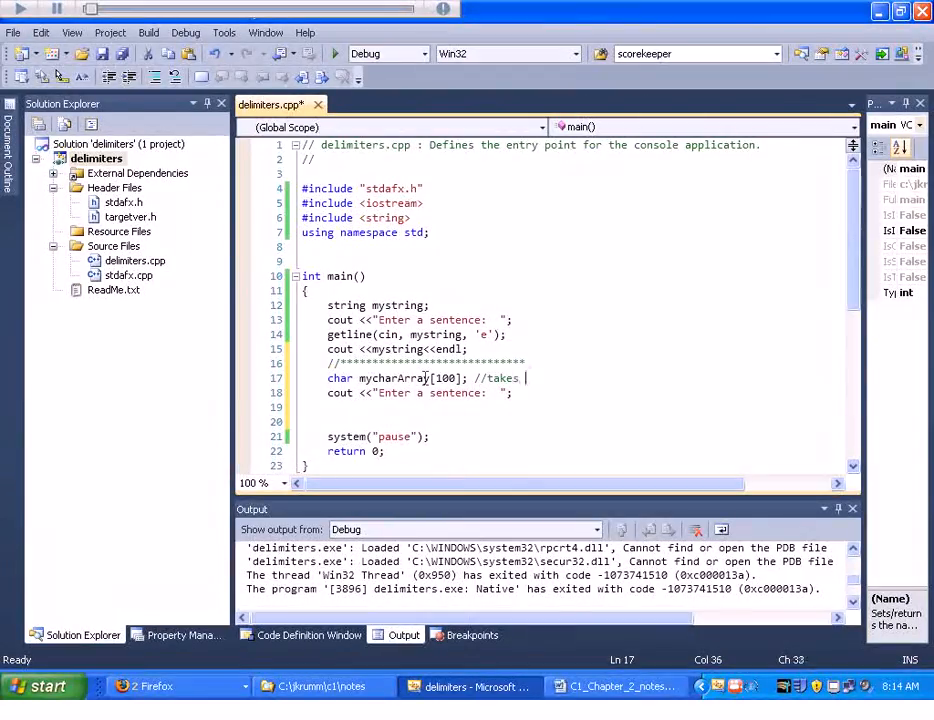
text(100 charac)
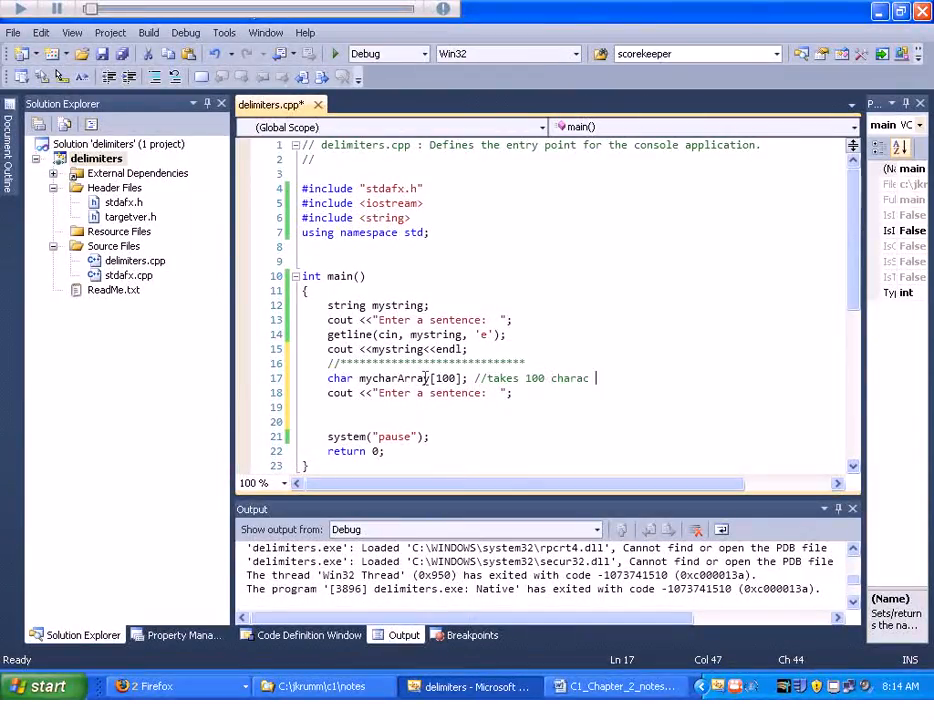
text(ters, but one has to be)
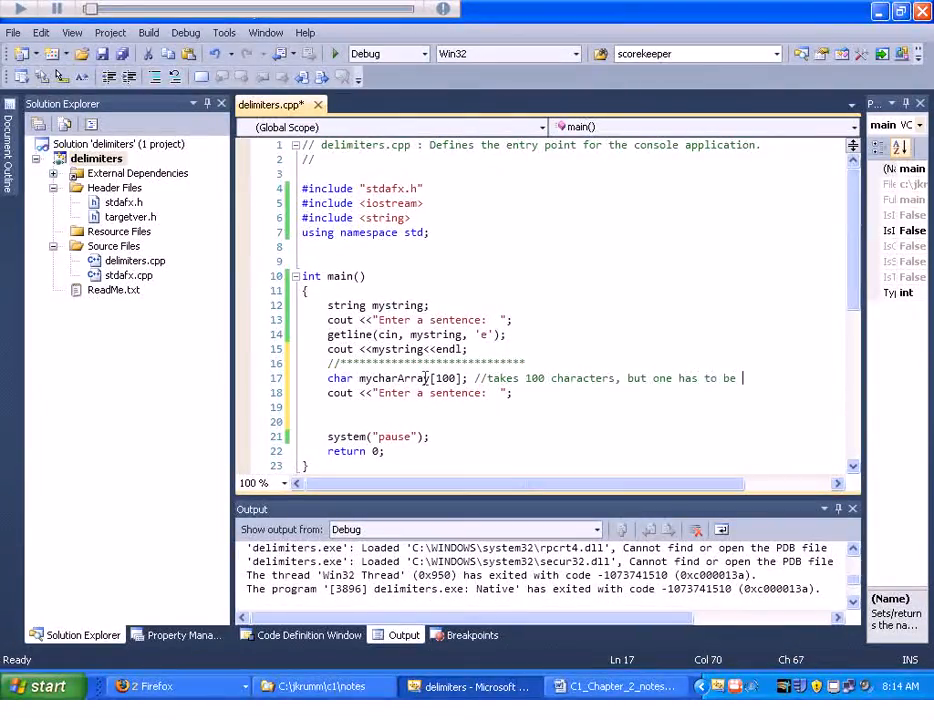
text('\0)
click(575, 407)
text(cin.get)
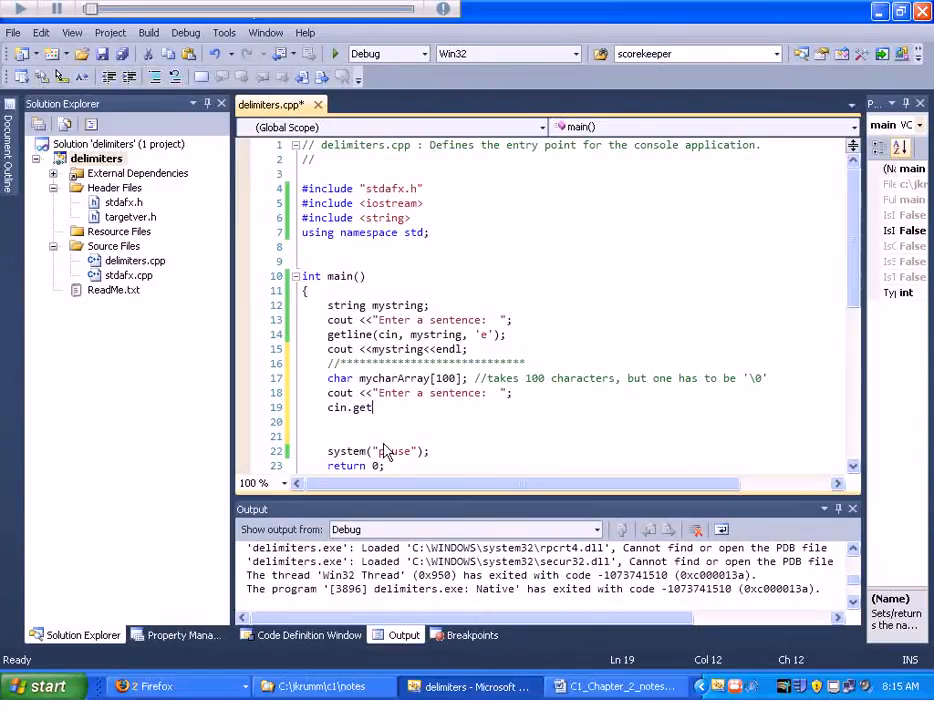
- Complete the line cin.get(mycharArray, 99, '\n'); and start a new line
text(()
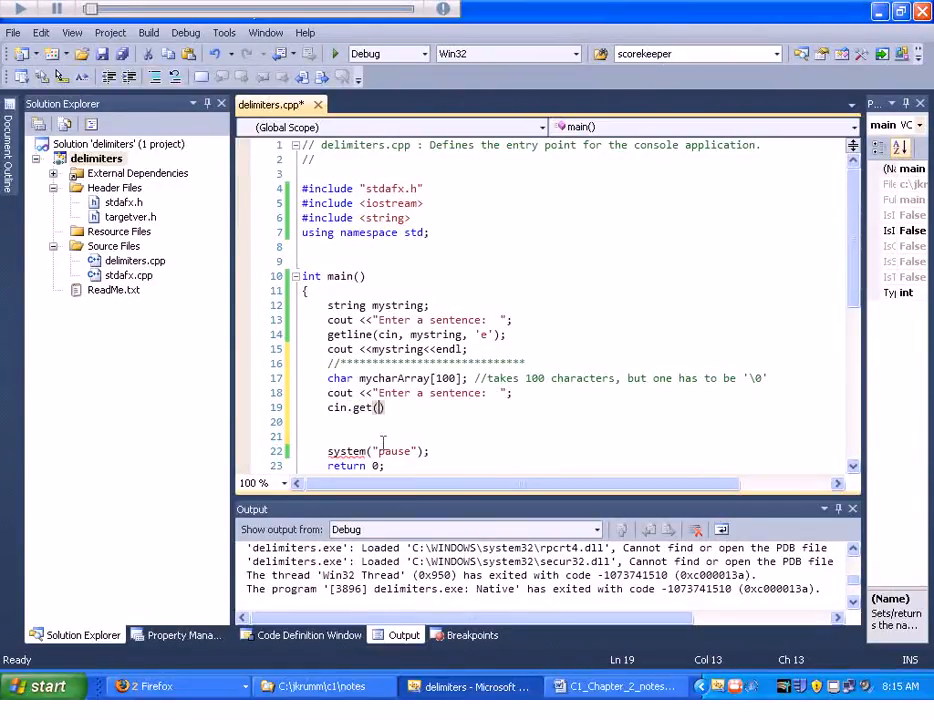
text(my)
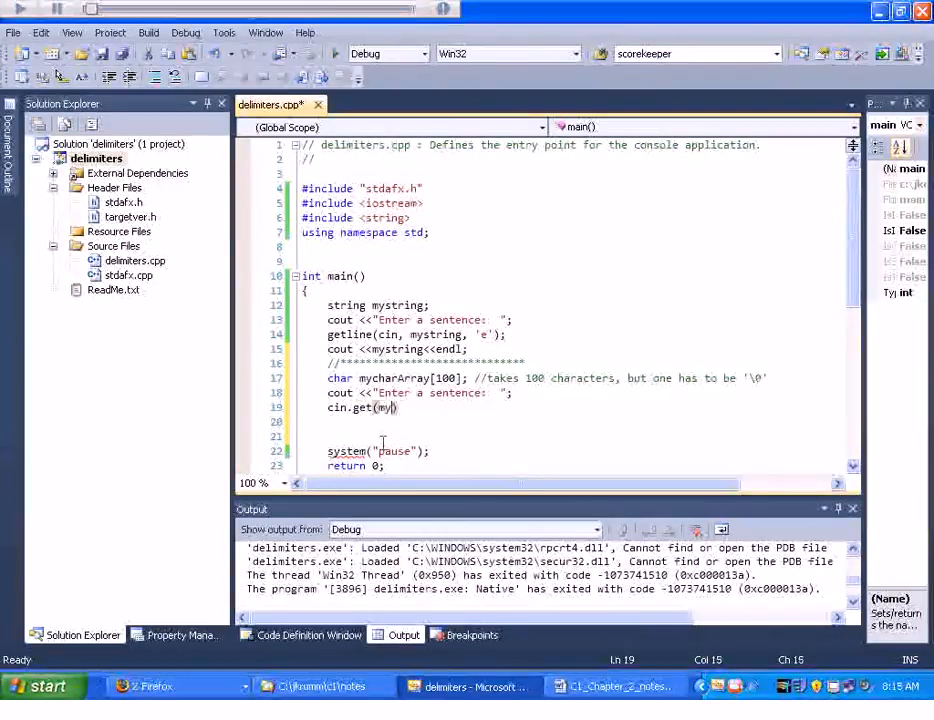
text(charArra)
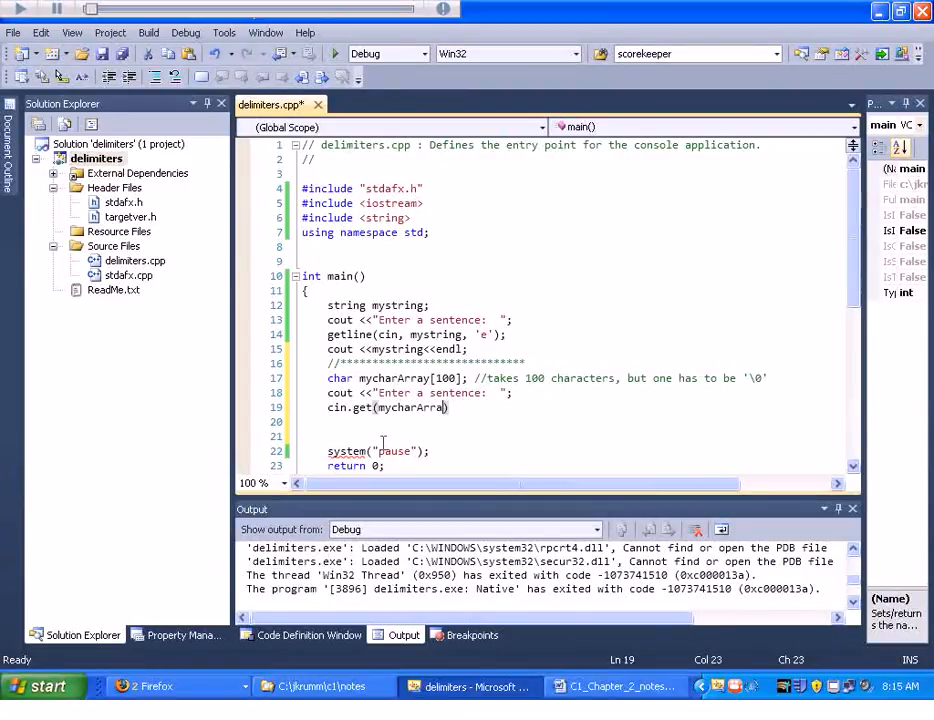
text(,)
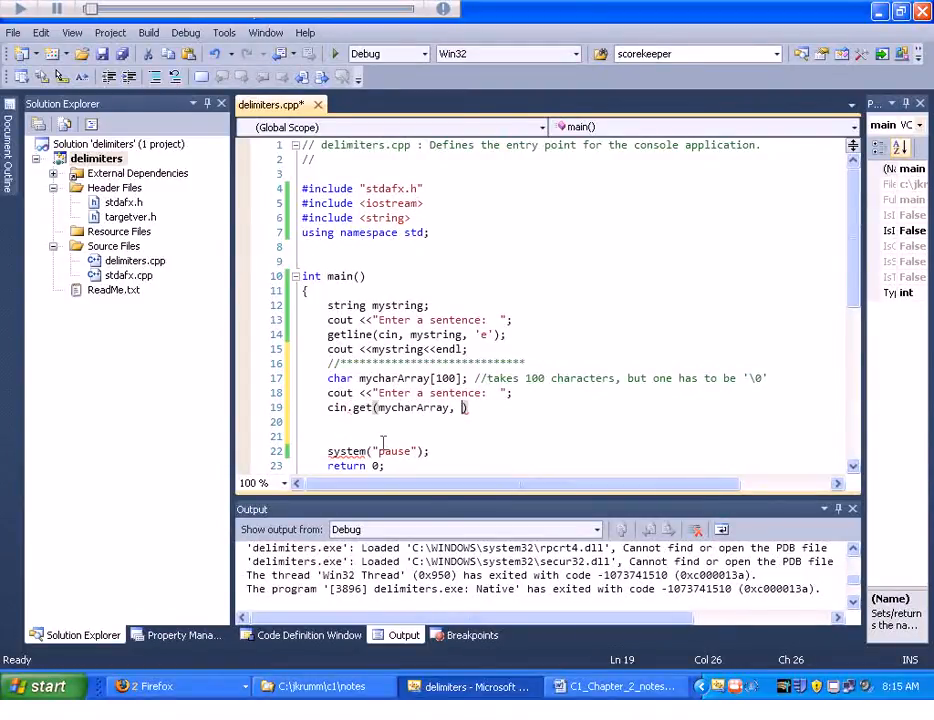
text(1)
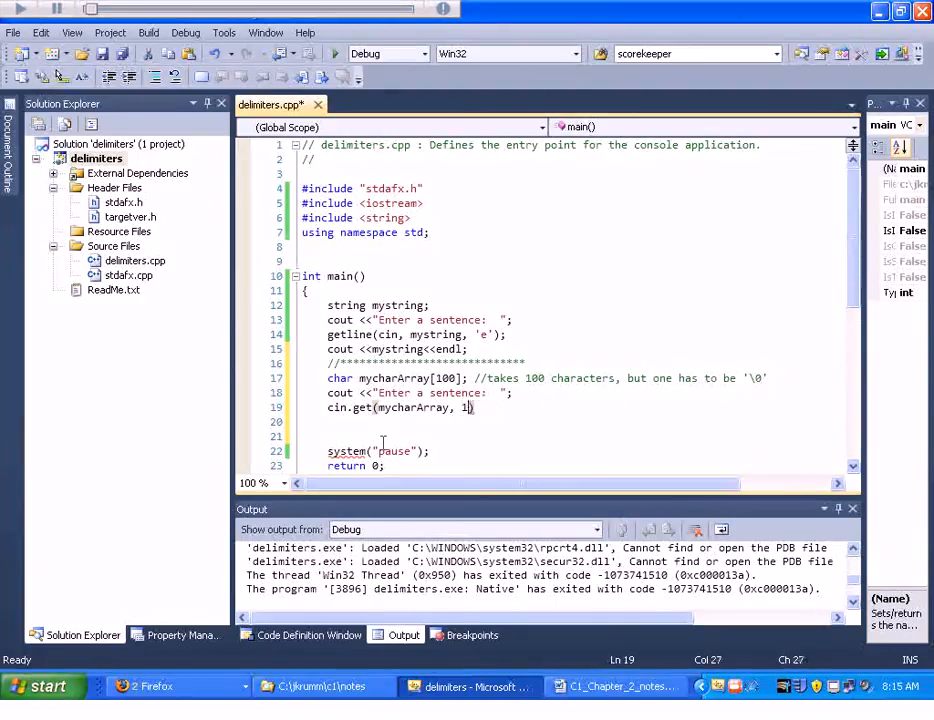
text(99)
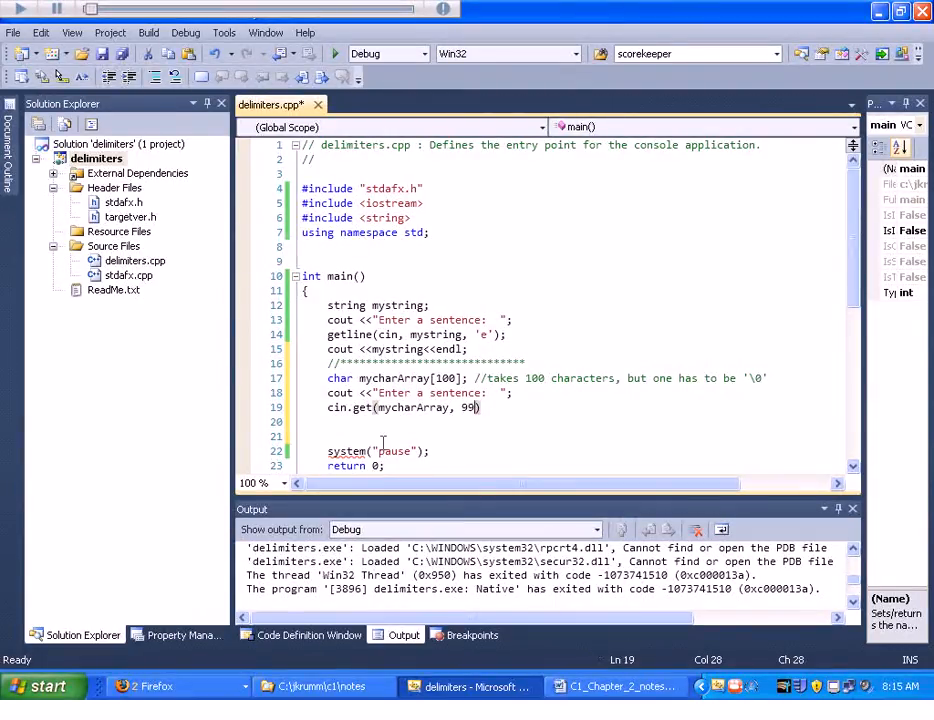
text(, '\)
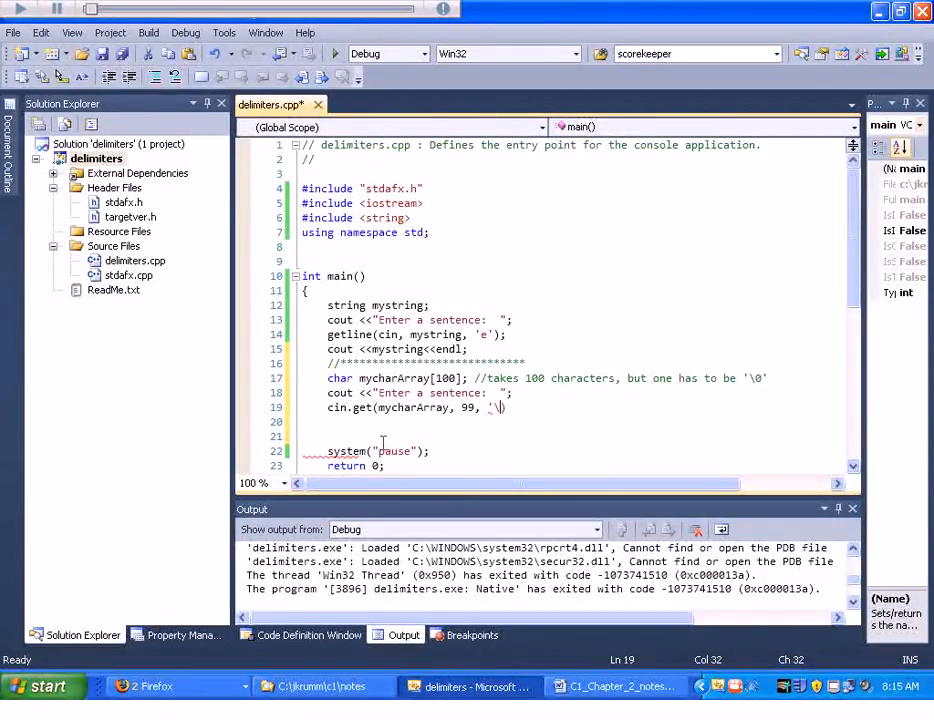
text(n)
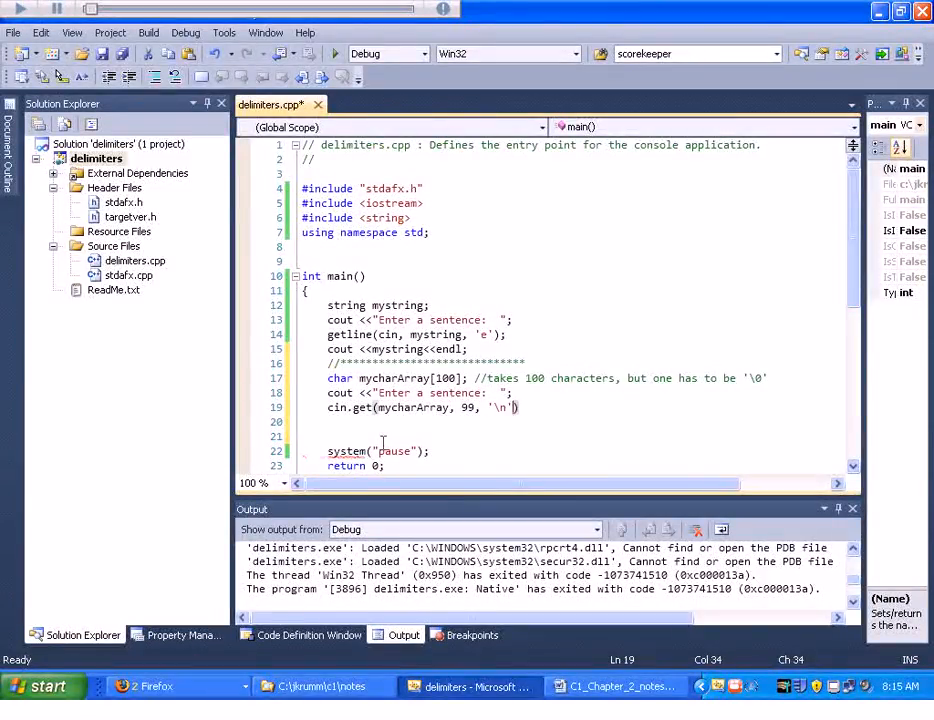
text();)
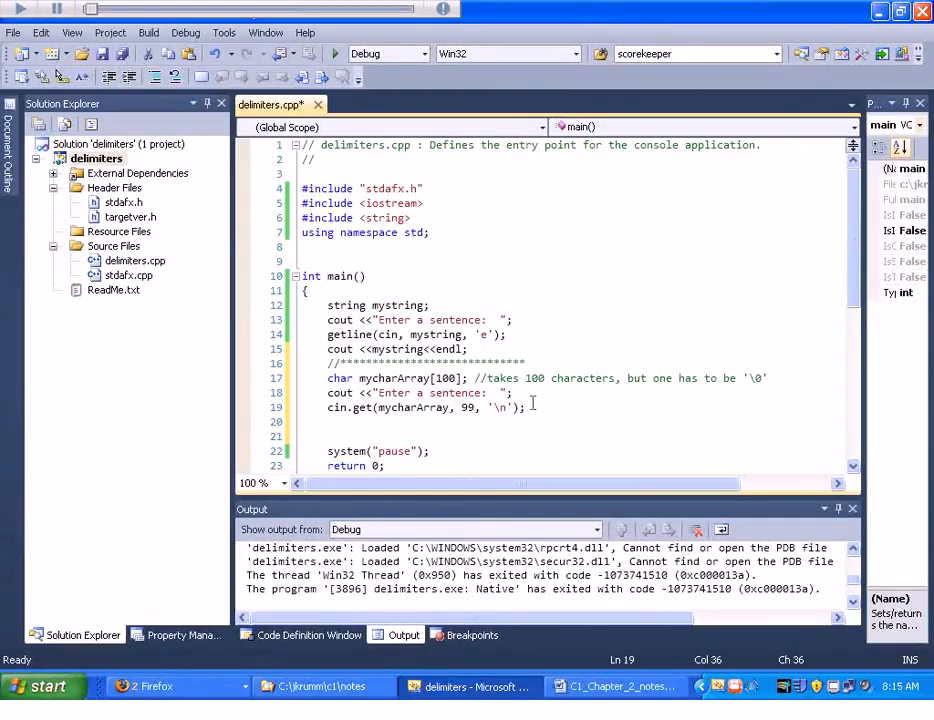
key(enter)
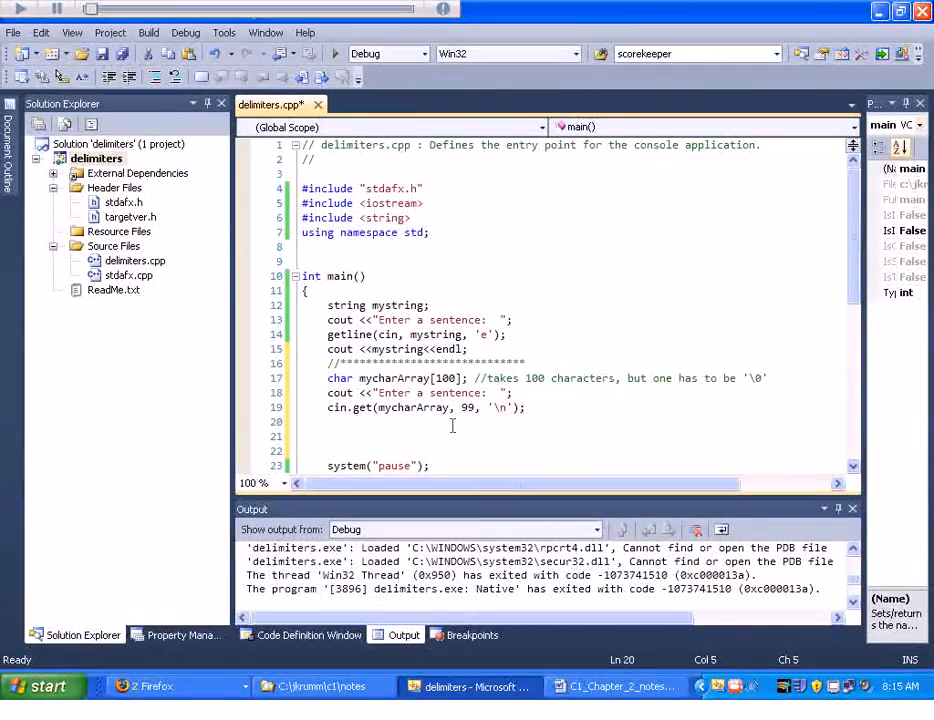
- Add cin.ignore(200, '\n'); with a comment warning it will blow up without it
text(cin.)
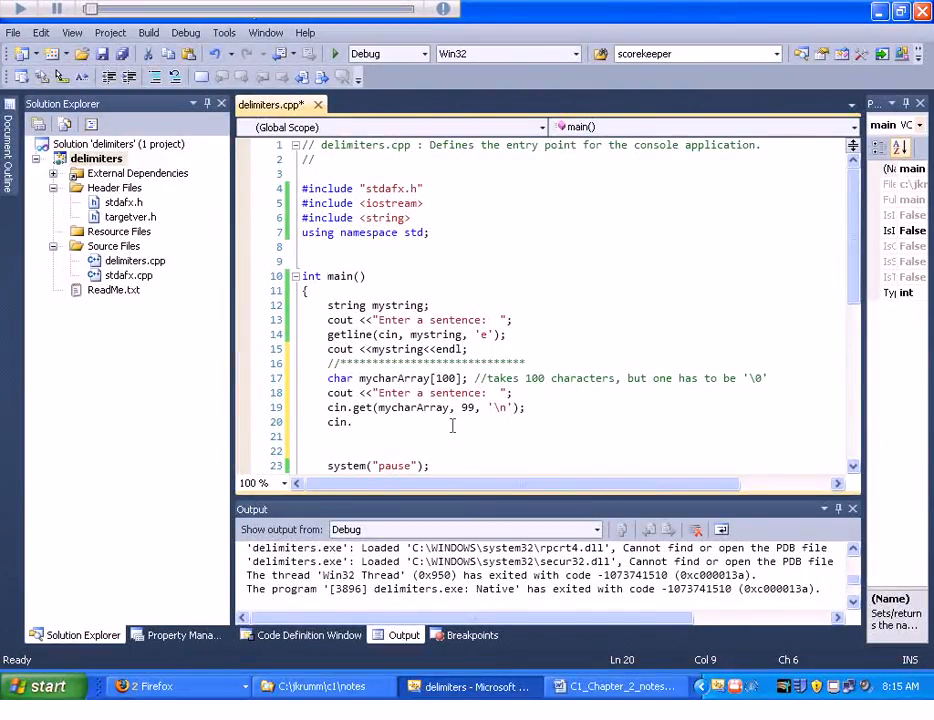
text(i)
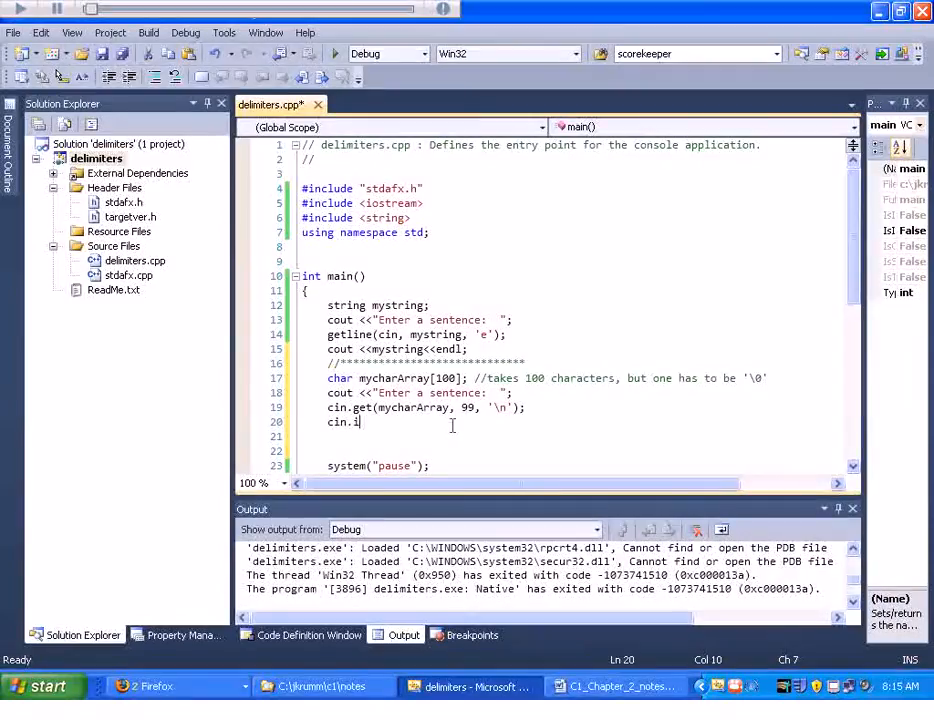
text(gnore)
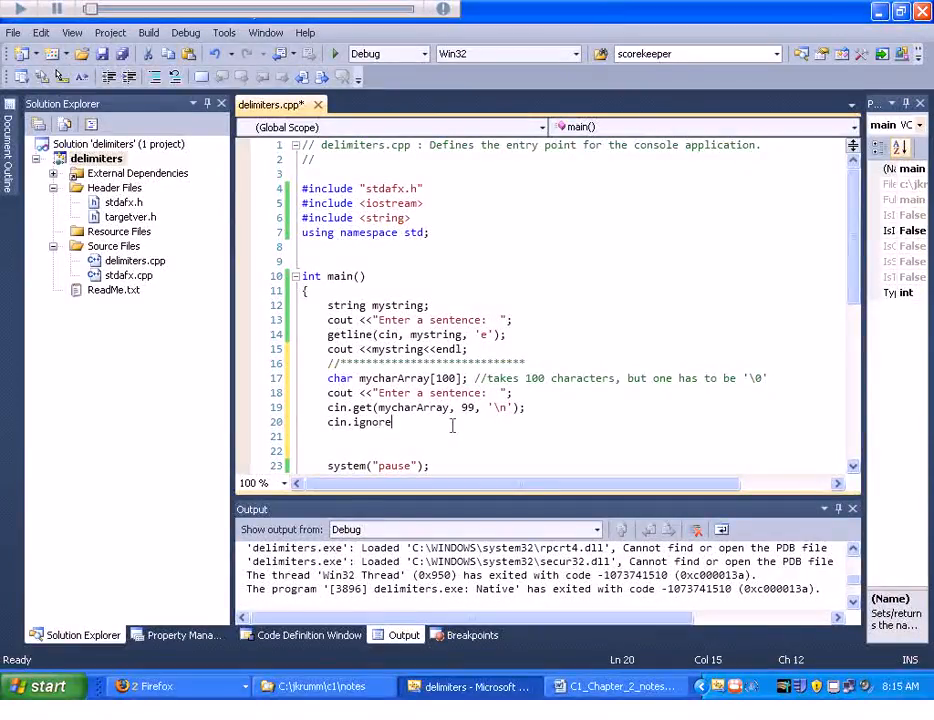
text(()
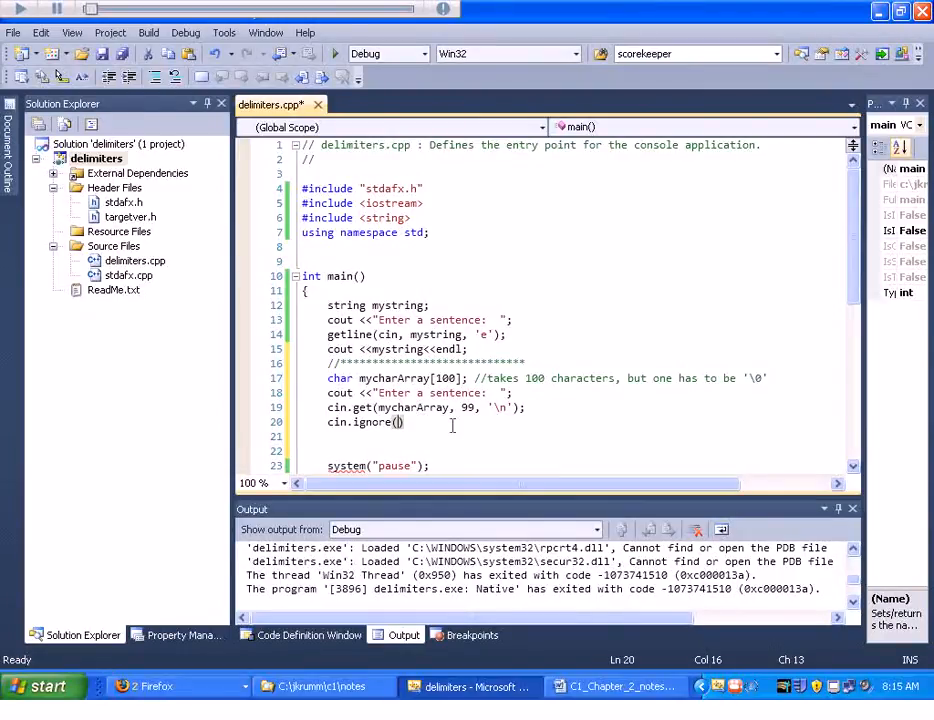
text(200)
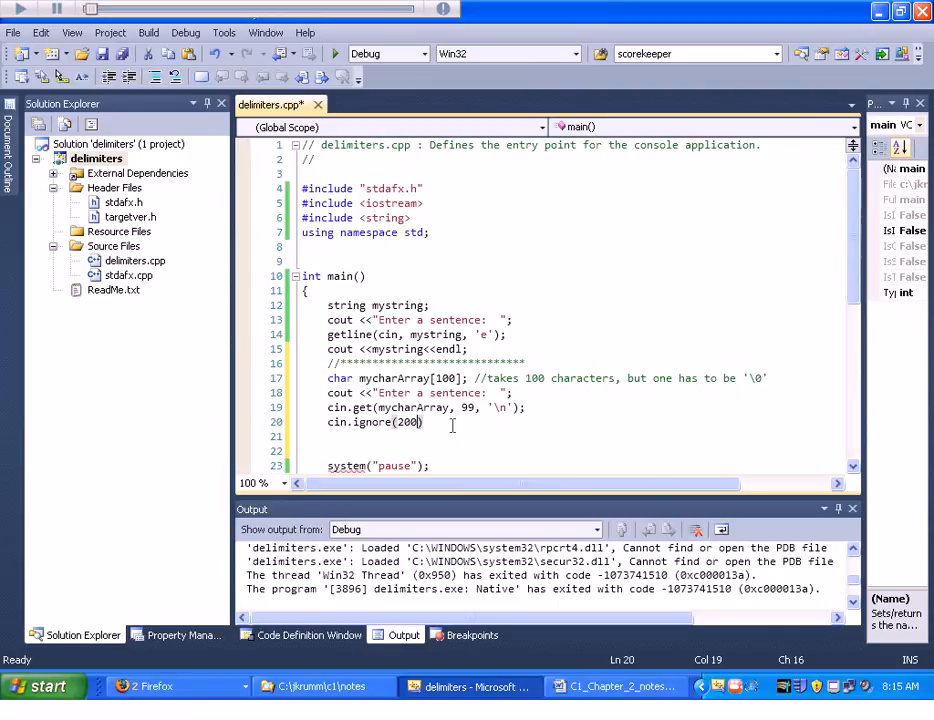
text(, '\n)
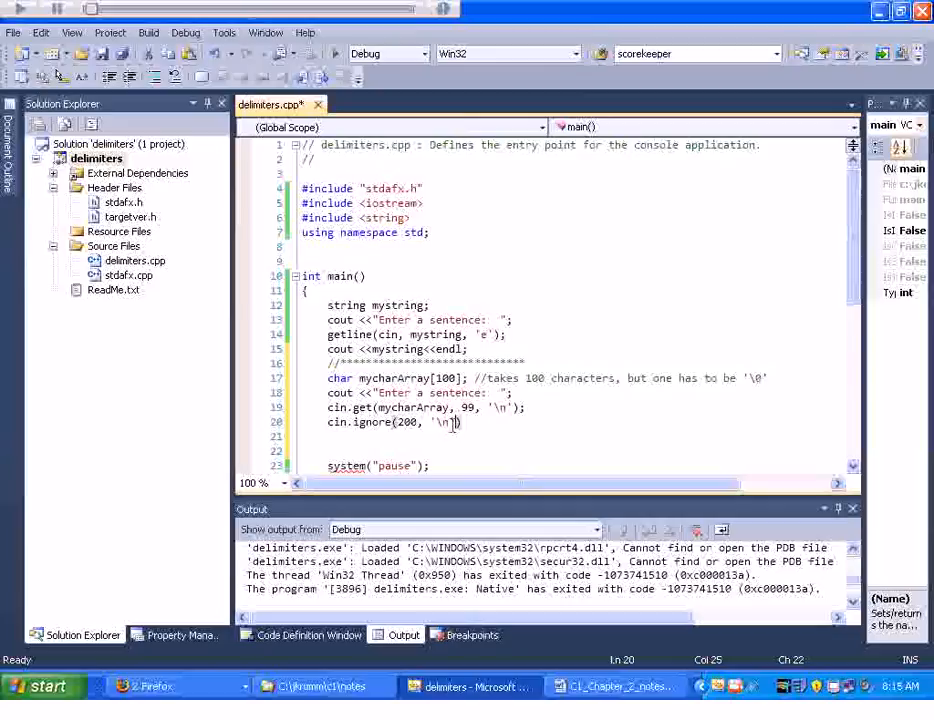
text(); //)
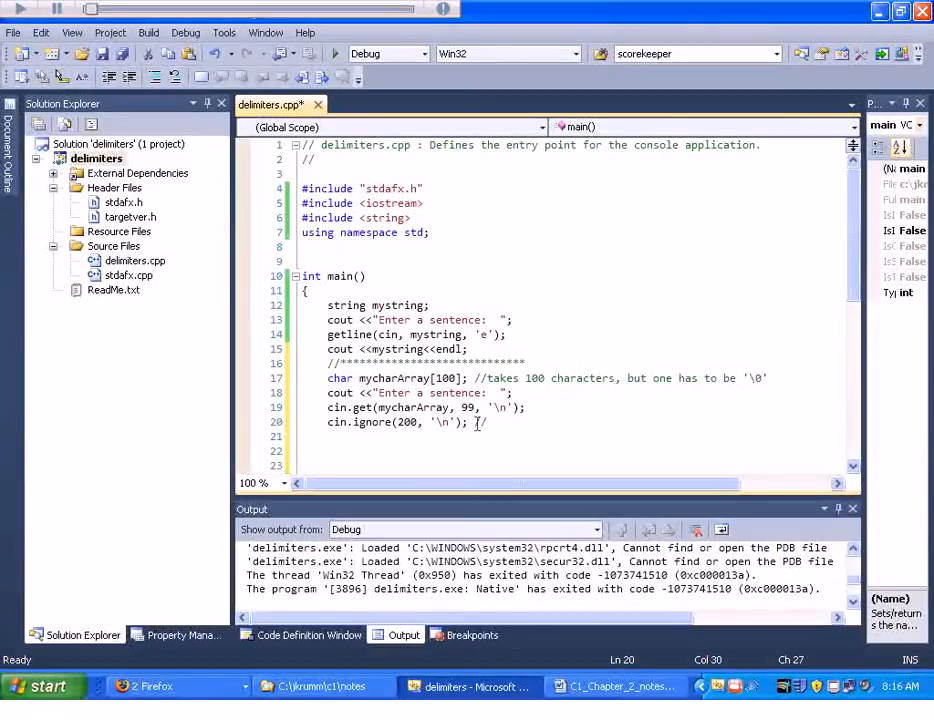
text(next input)
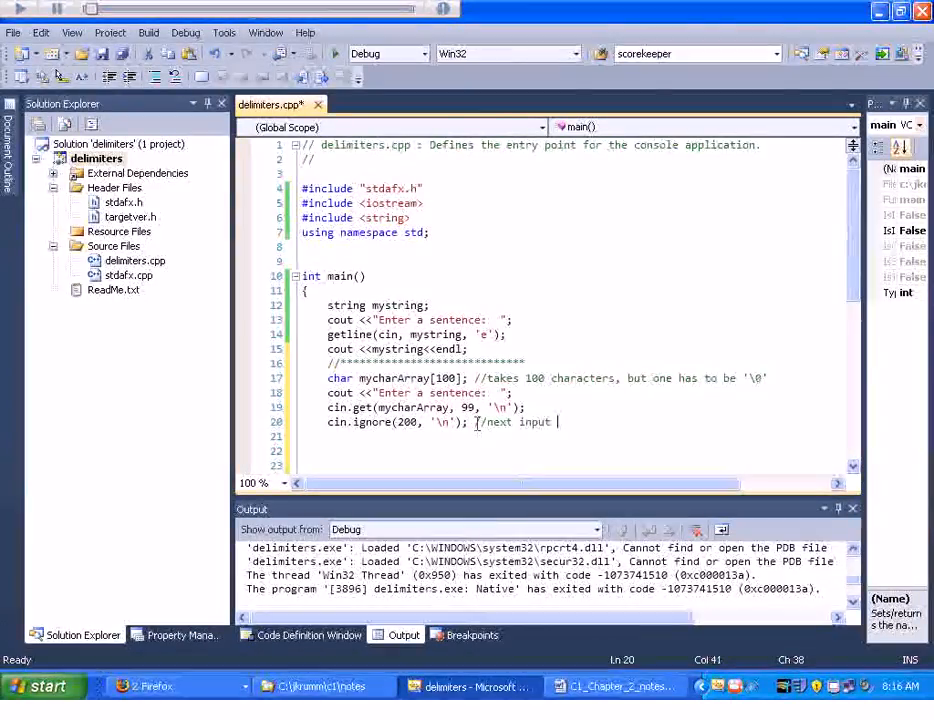
text(it will)
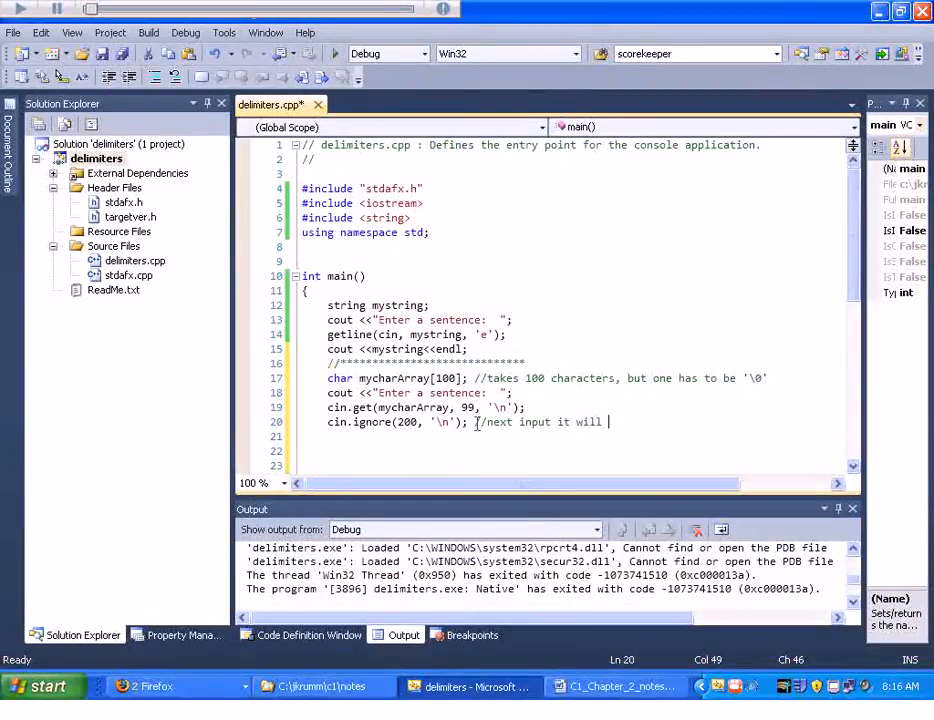
text(blow by)
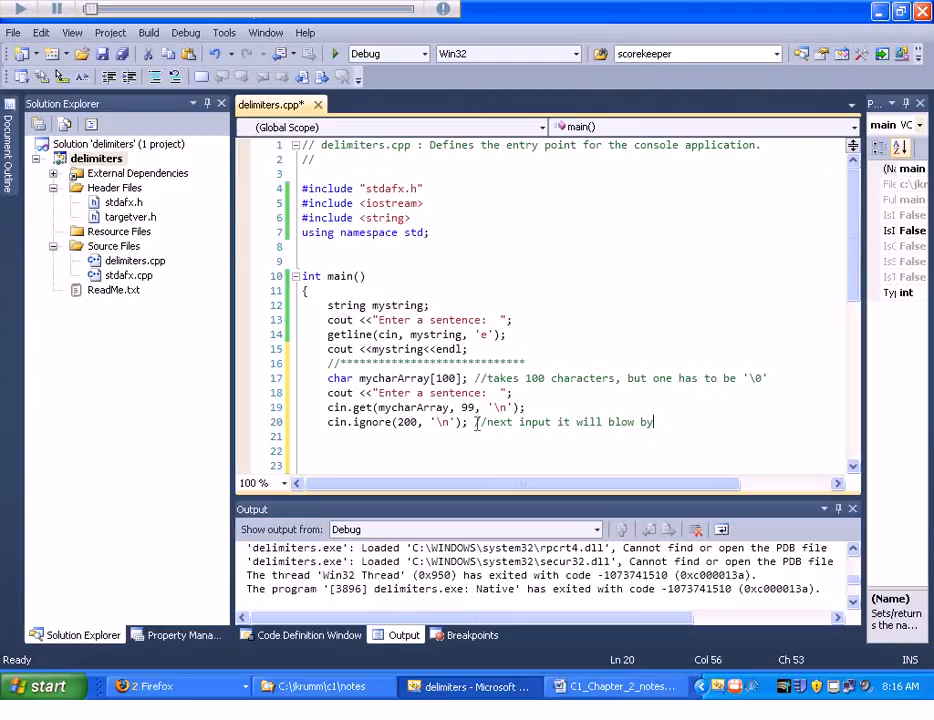
text(without this)
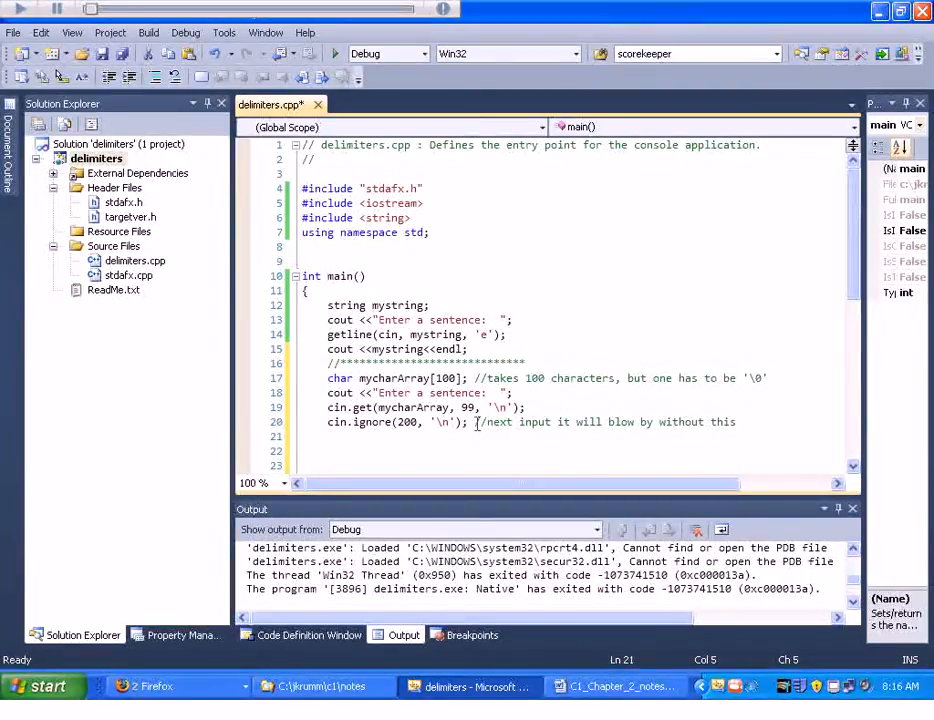
- Print the array with cout << mycharArray << endl;
text(cout)
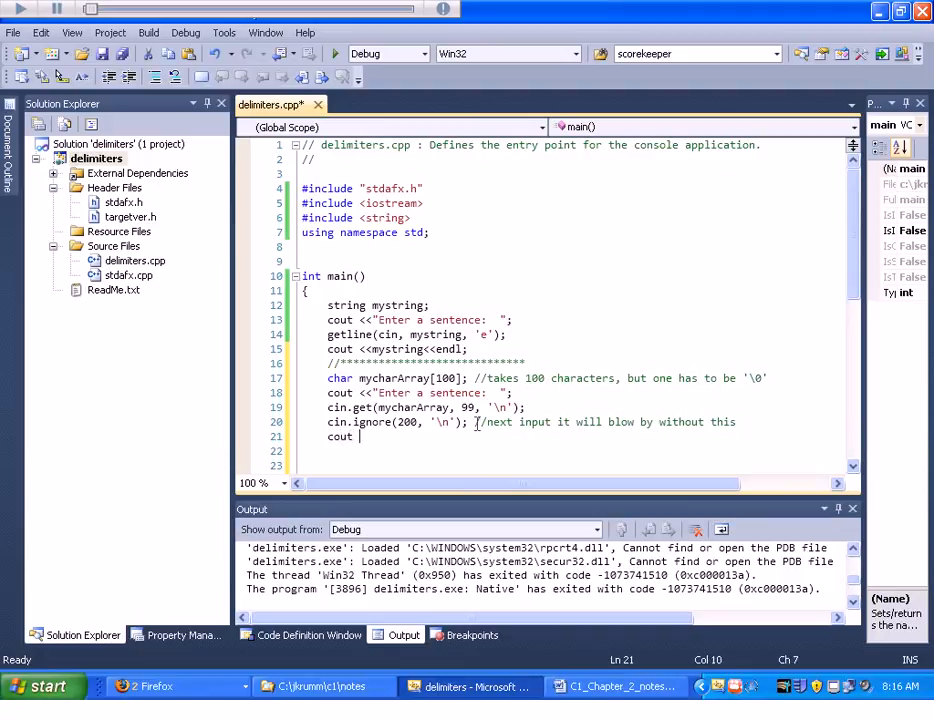
text(<<)
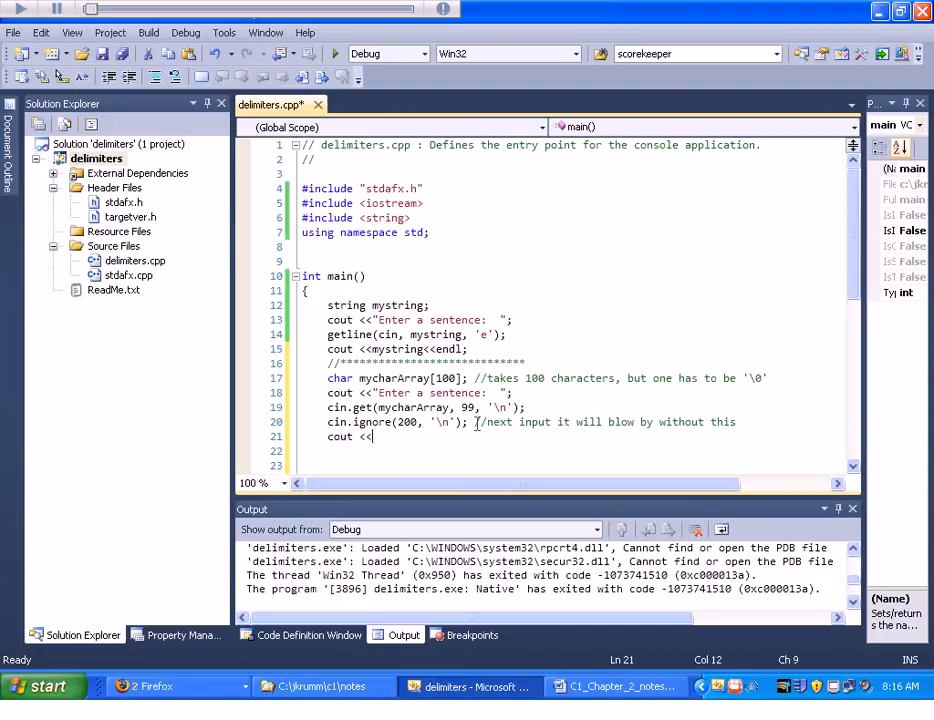
text(mychar)
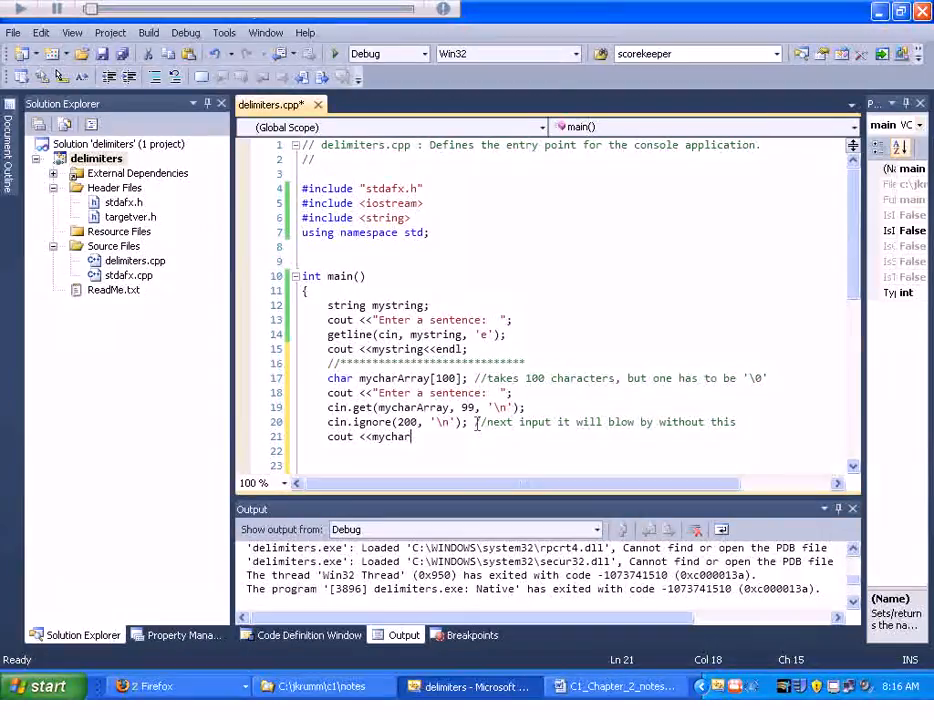
text(Array)
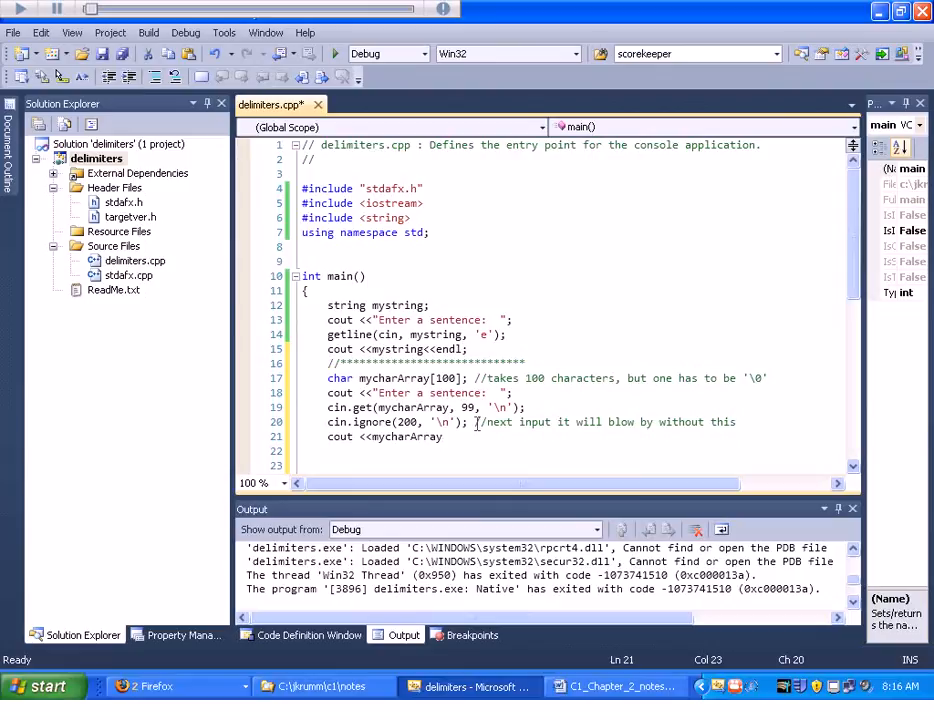
text(<<endl;)
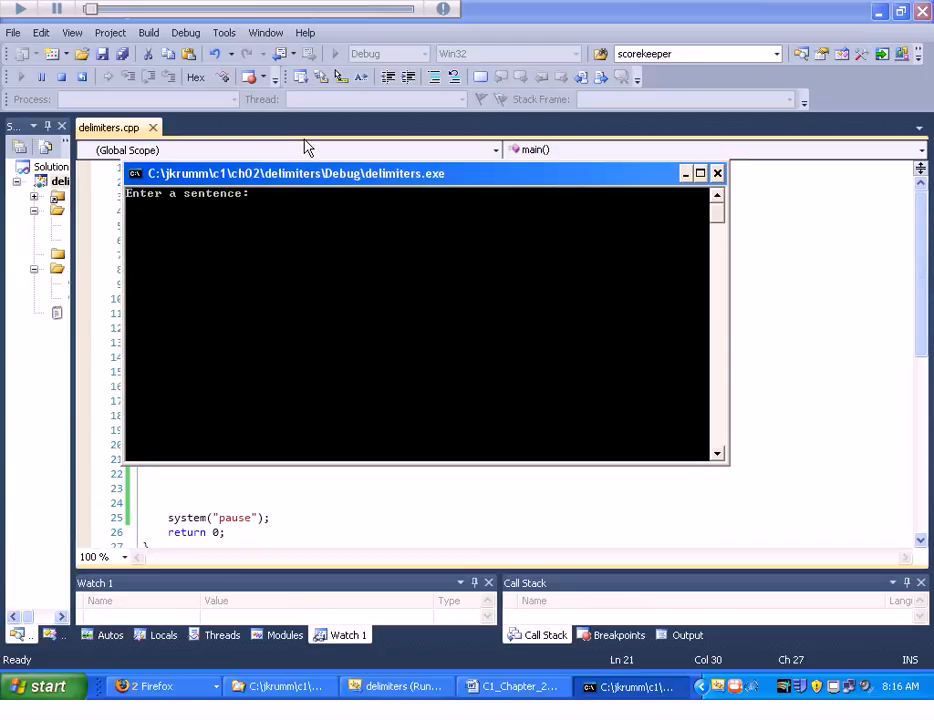
- Enter 'hello there', see 'h' then 'llo there' printed, and dismiss the console
text(hell)
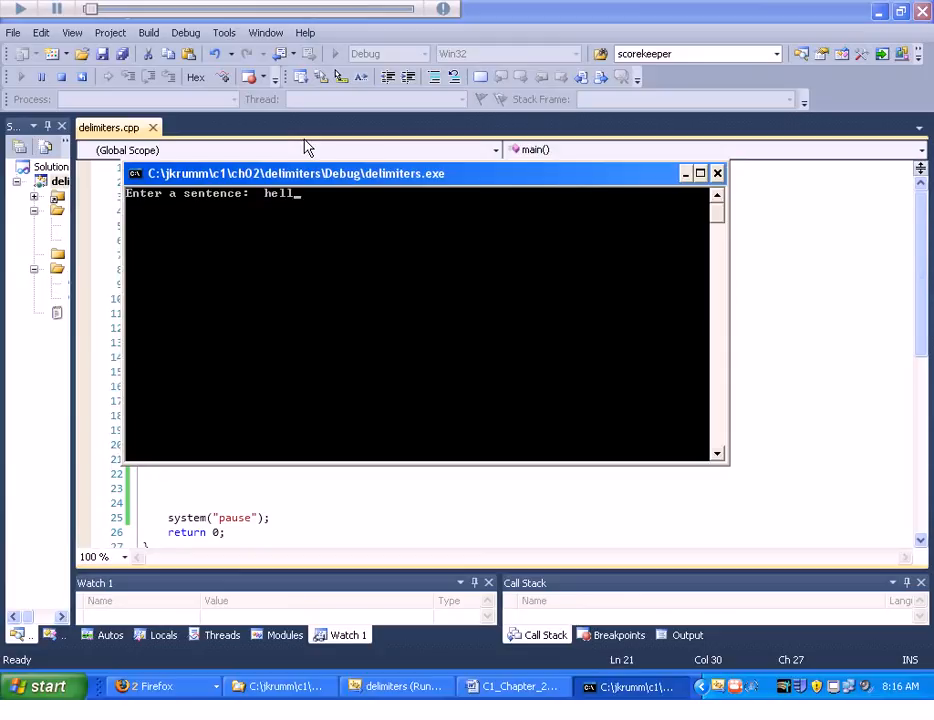
text(o there)
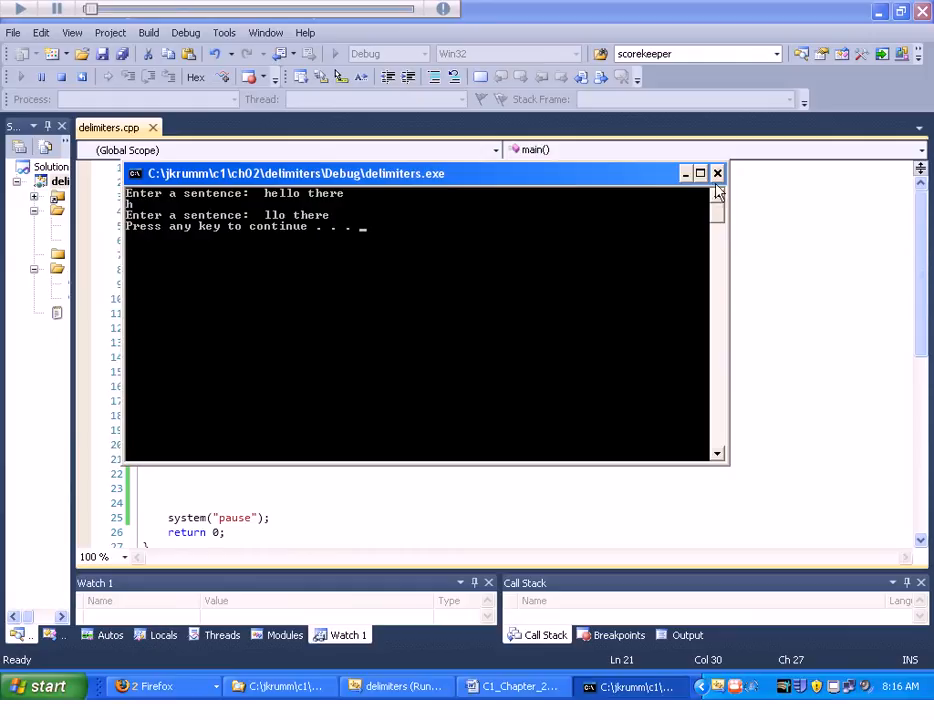
key(enter)
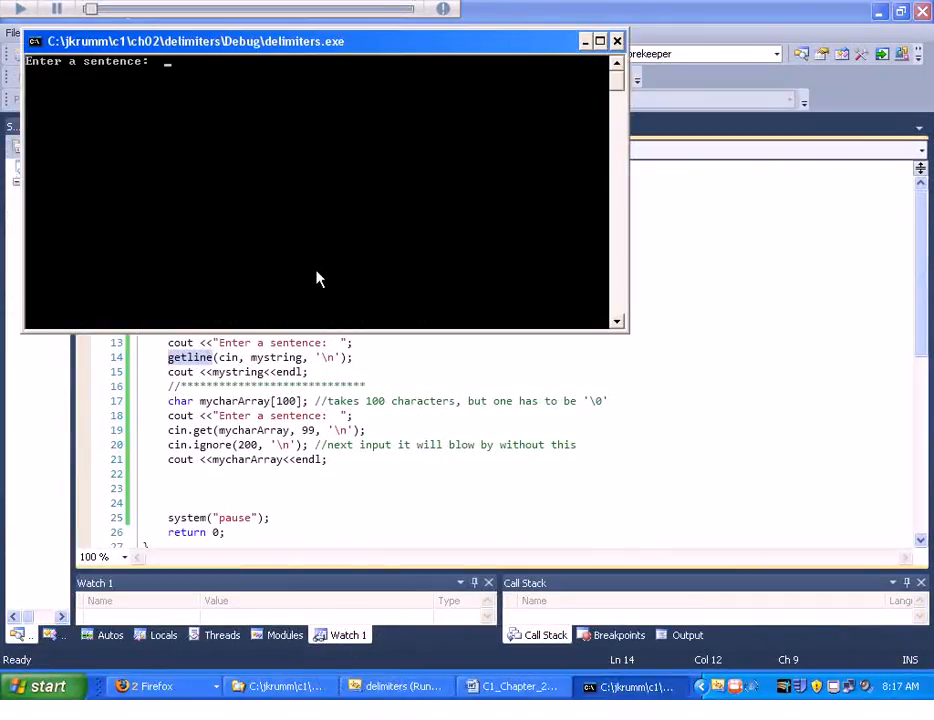
- Enter 'hello there', then 'I love my goldfish.' as the second sentence
text(hello)
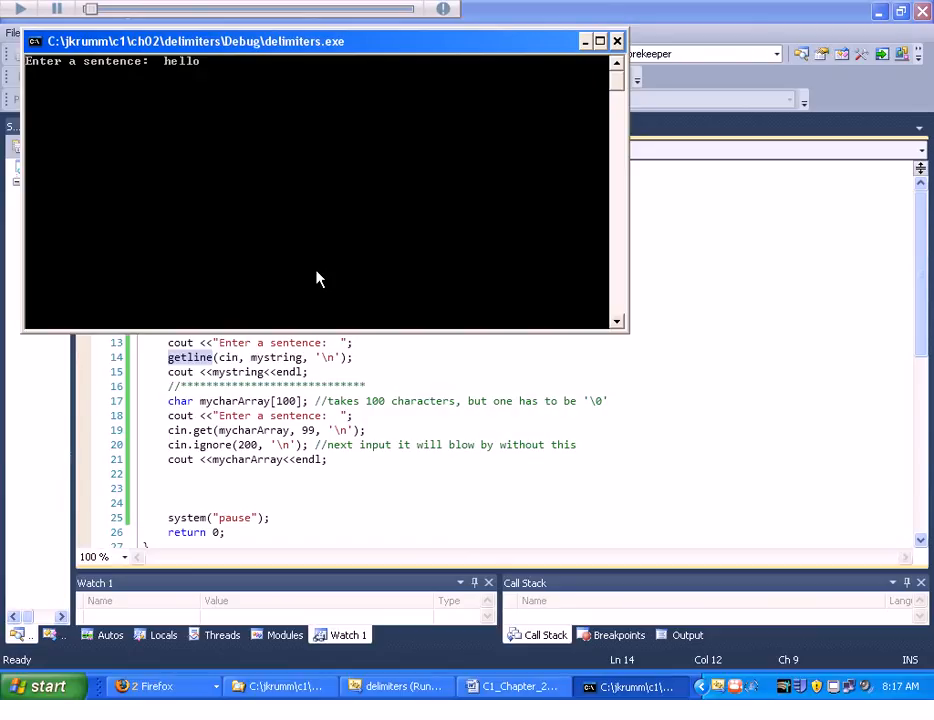
text(there)
text(I )
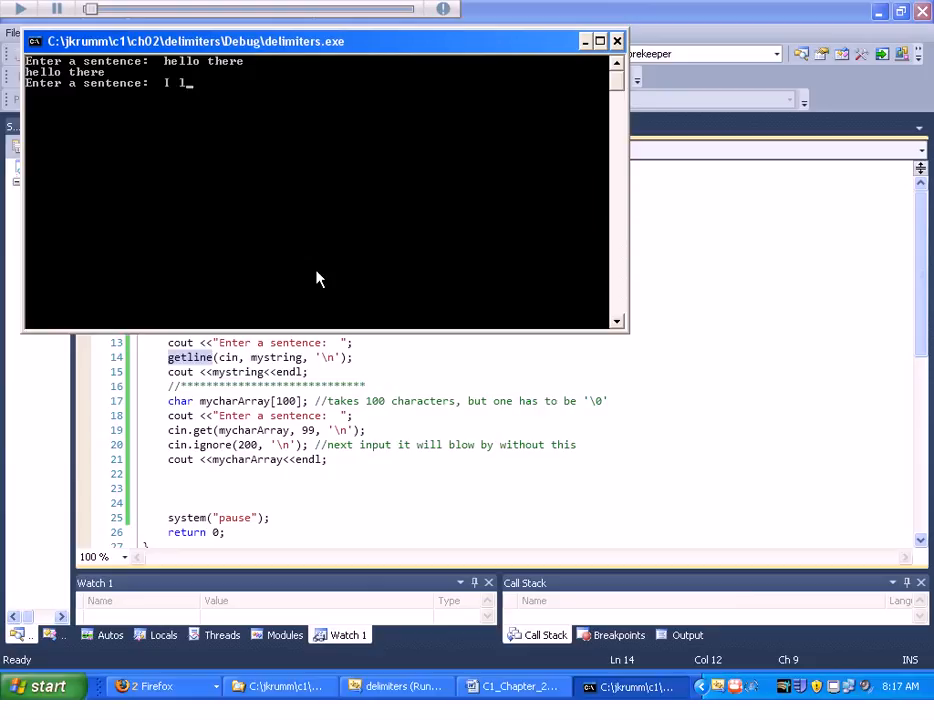
text(love my go)
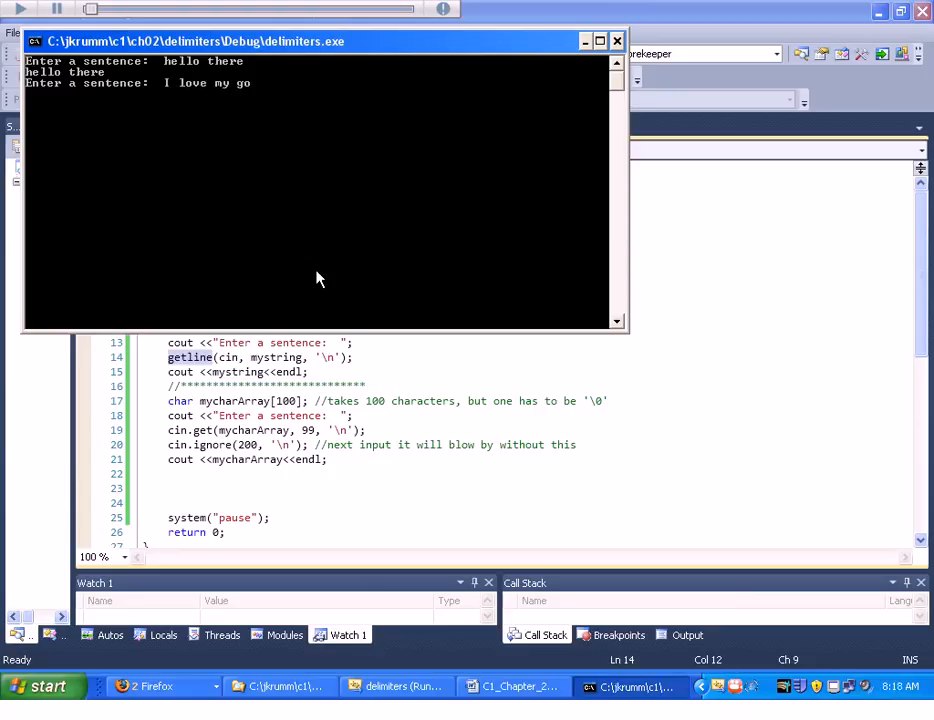
text(ldfish.)
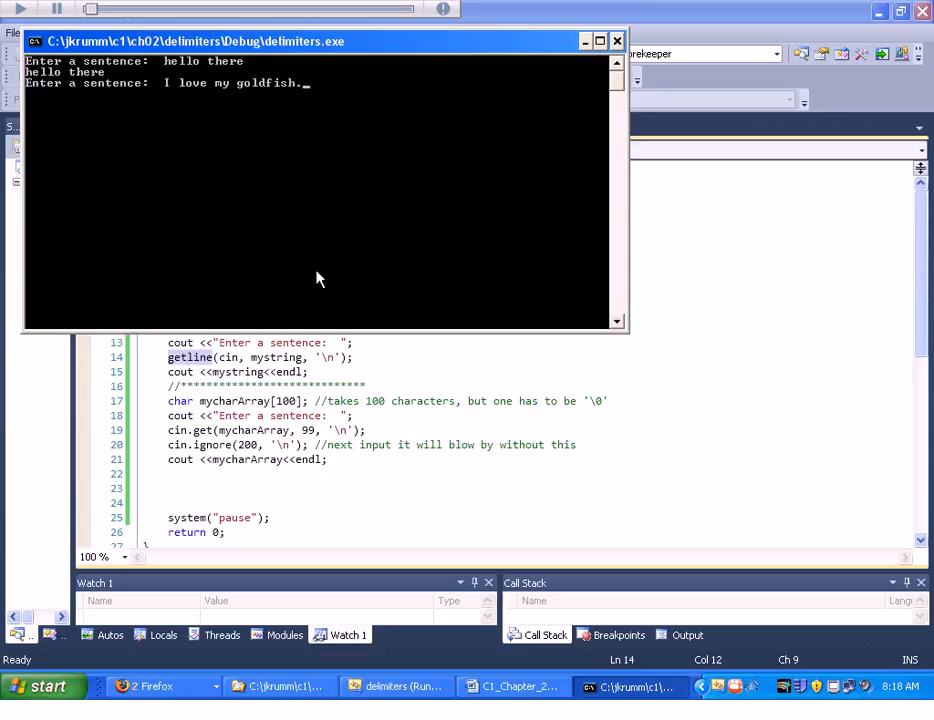
key(enter)
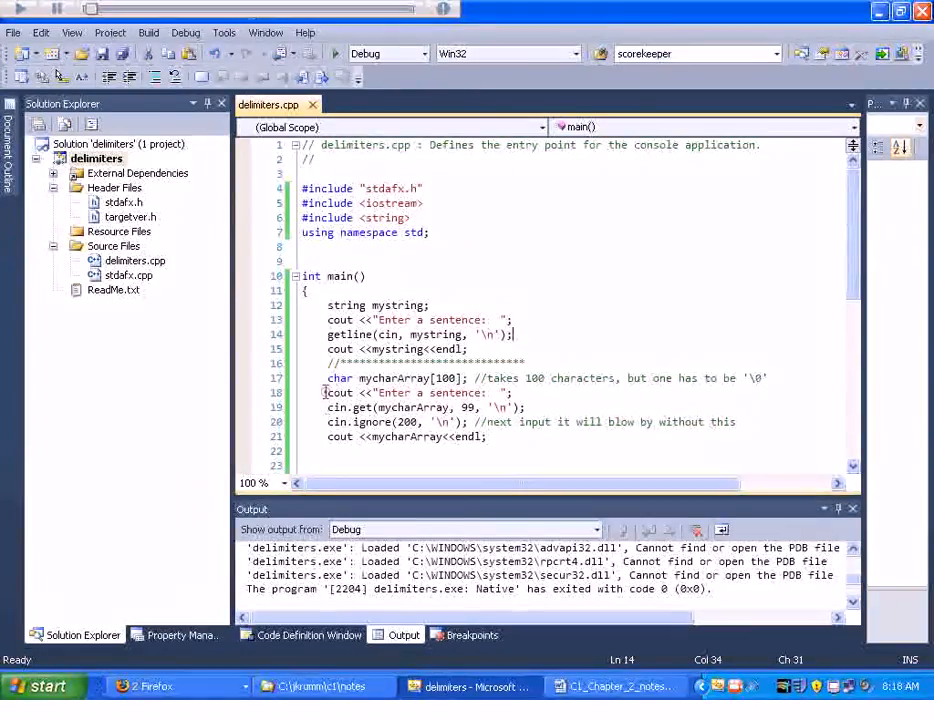
- Duplicate the cin.get block as a cin.getline block into mycharArray, commenting out its cin.ignore
drag(327, 392, 487, 436)
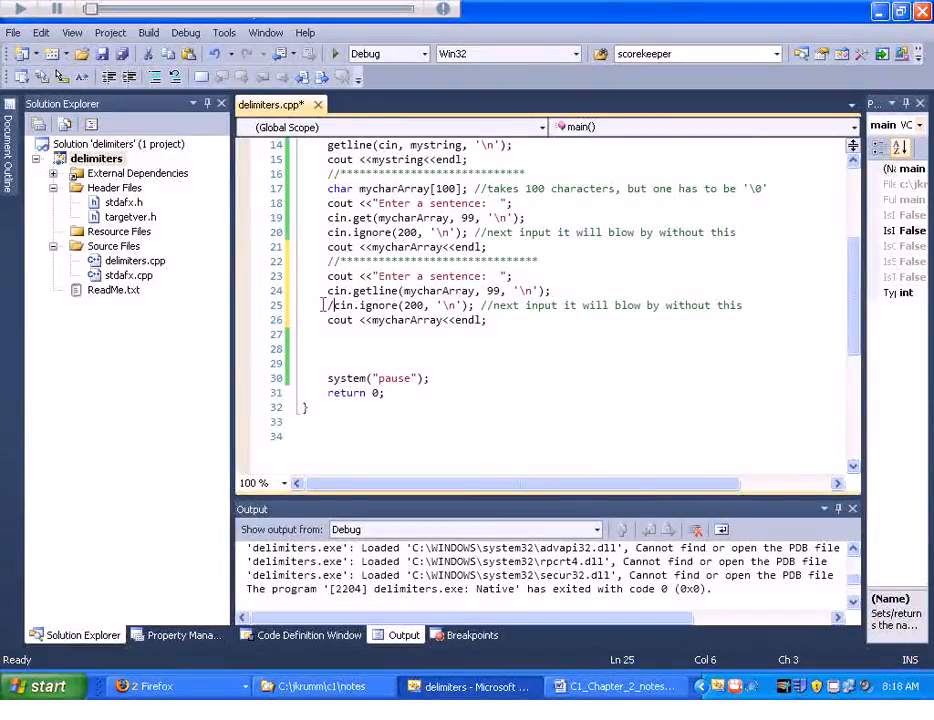
text(/)
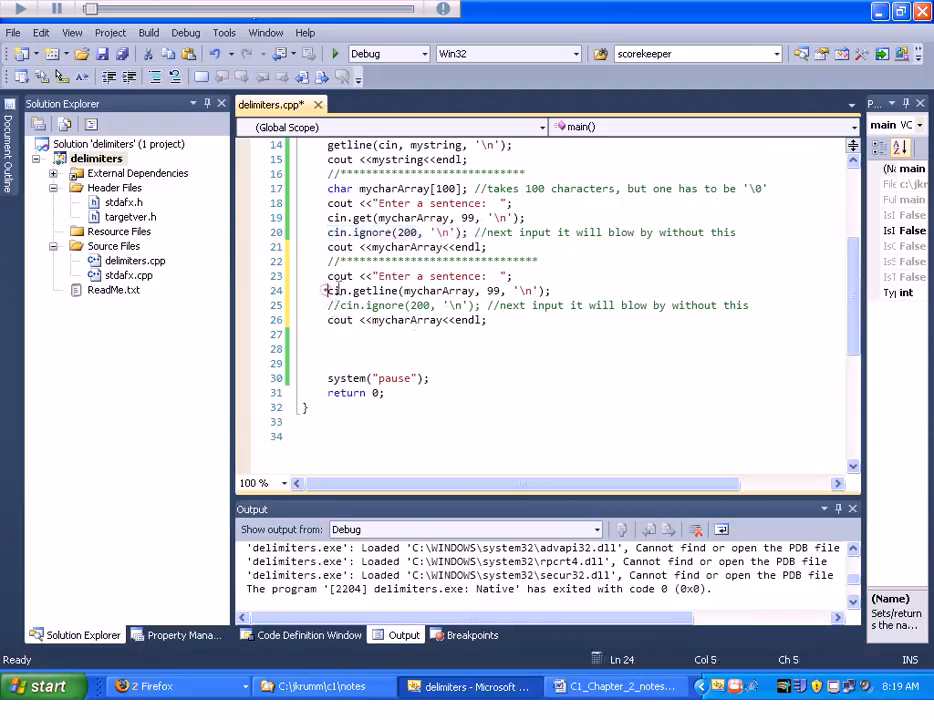
drag(328, 290, 552, 290)
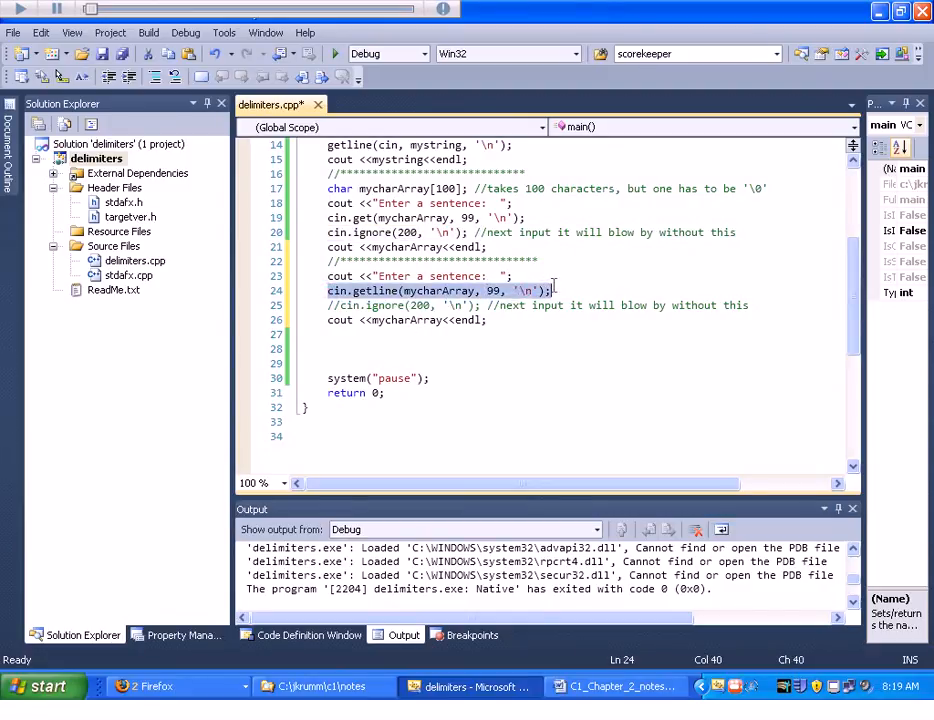